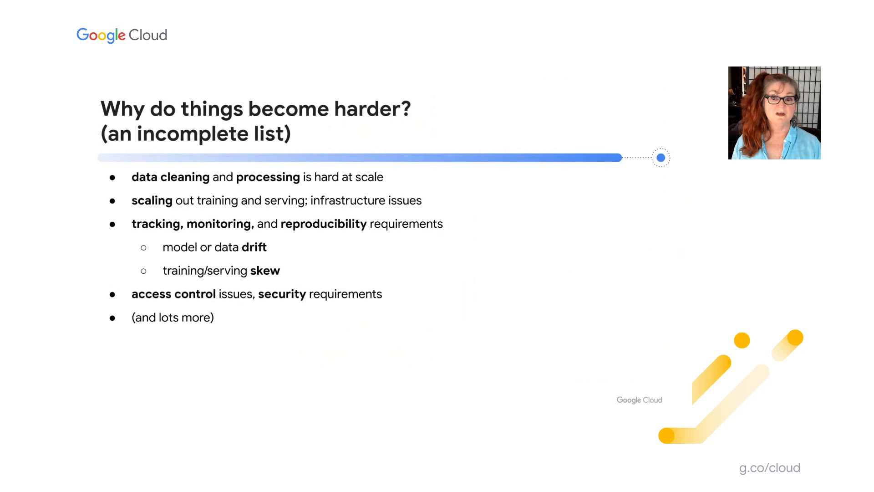
- Expand the deploy condition and select the model-eval node to show its 4 min 53 sec run with dep_decision true
key("Right")
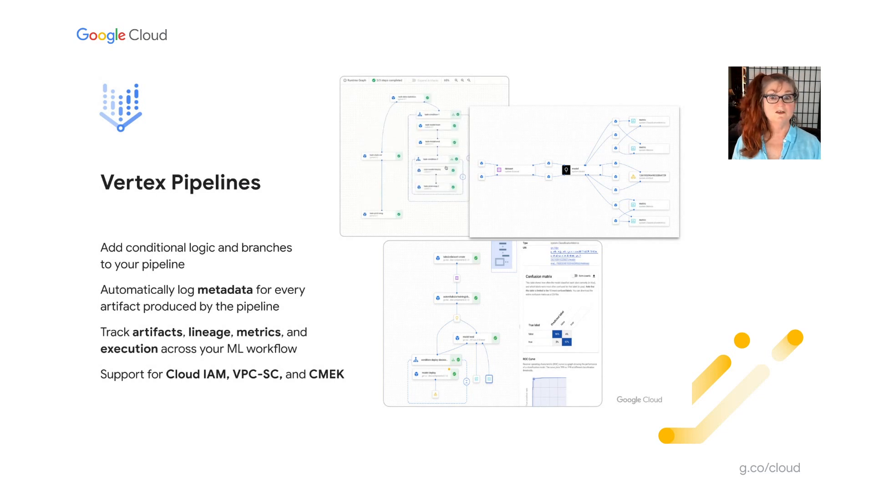
key("Right")
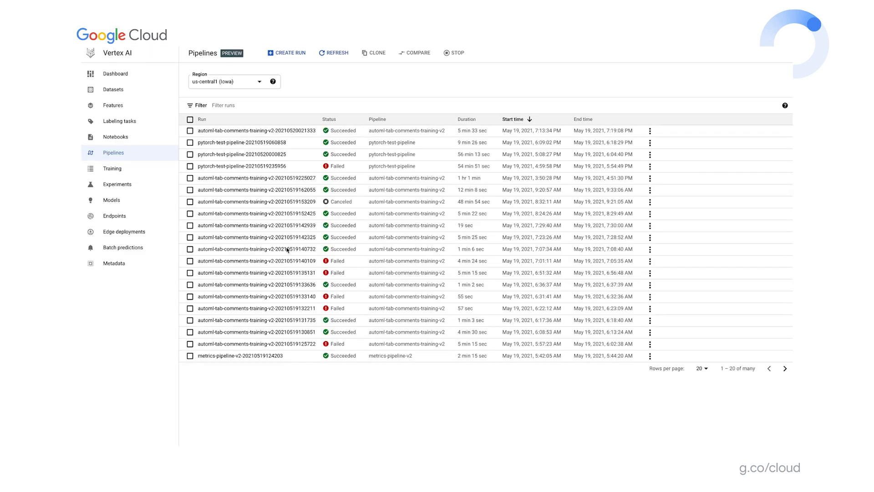
mouse_move(170, 222)
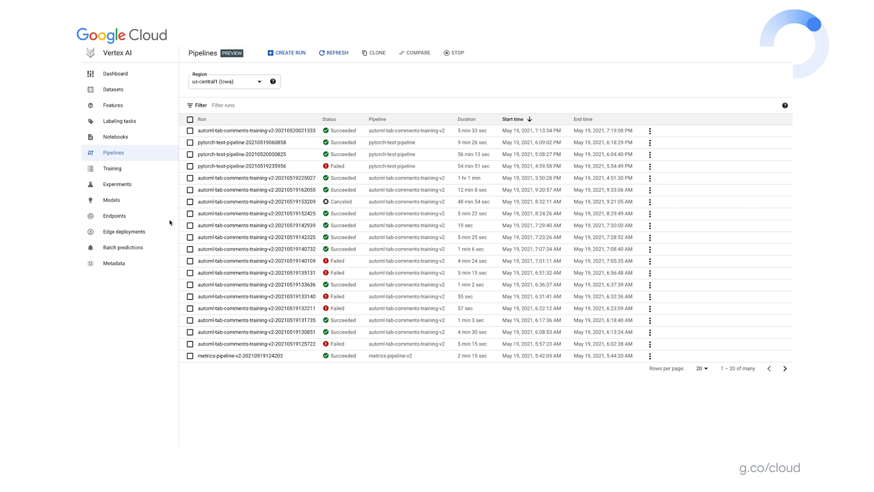
mouse_move(127, 177)
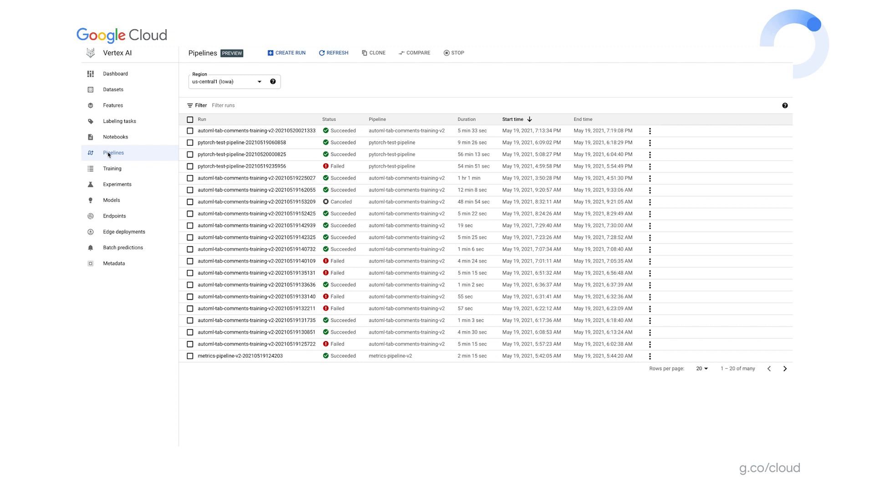
mouse_move(219, 186)
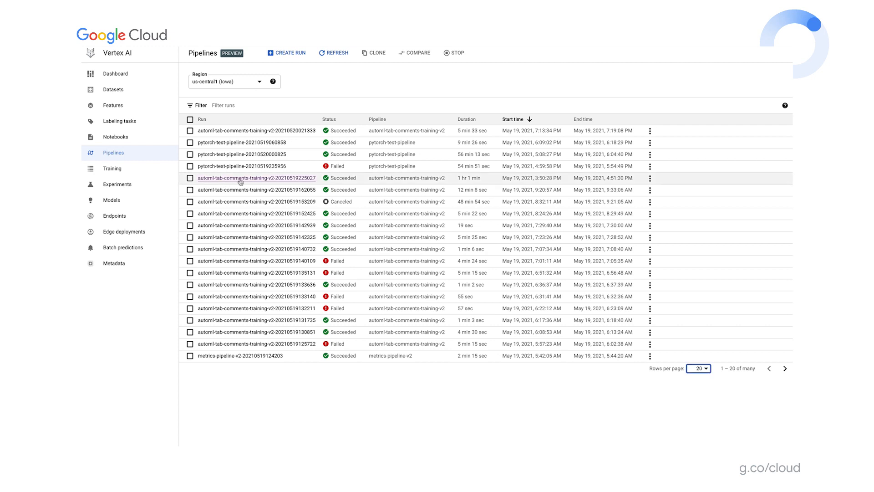
left_click(255, 178)
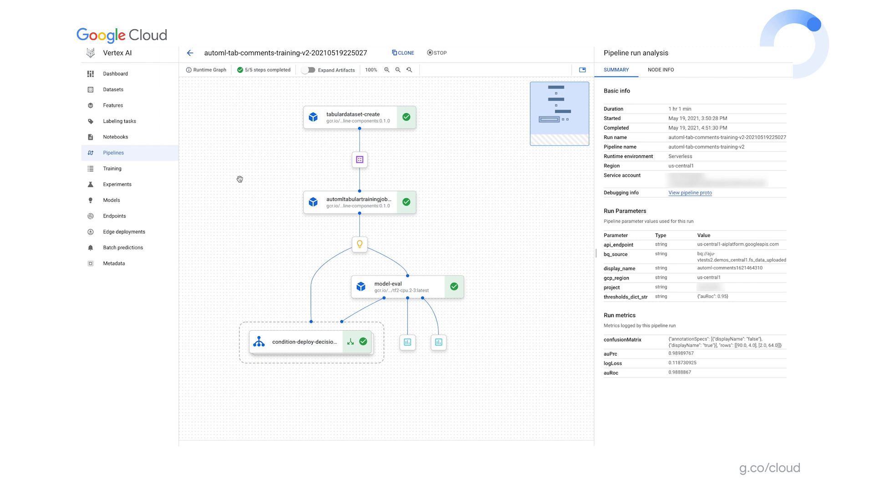
mouse_move(244, 178)
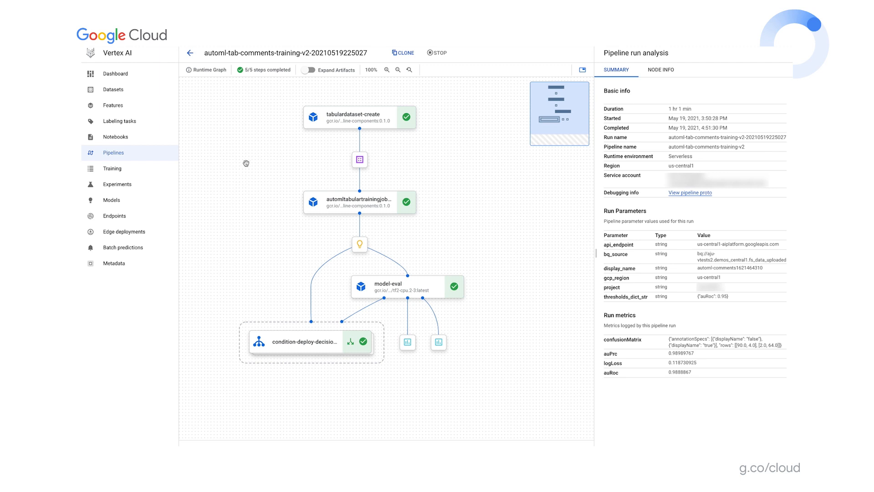
mouse_move(281, 131)
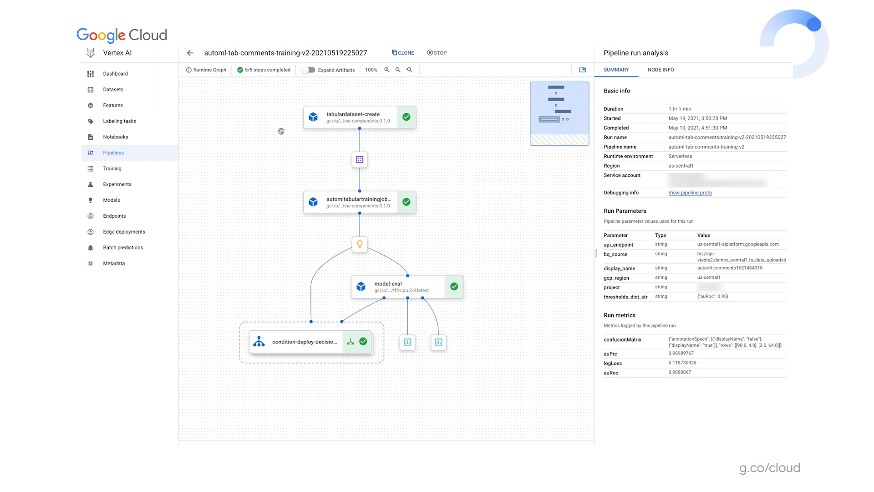
mouse_move(345, 129)
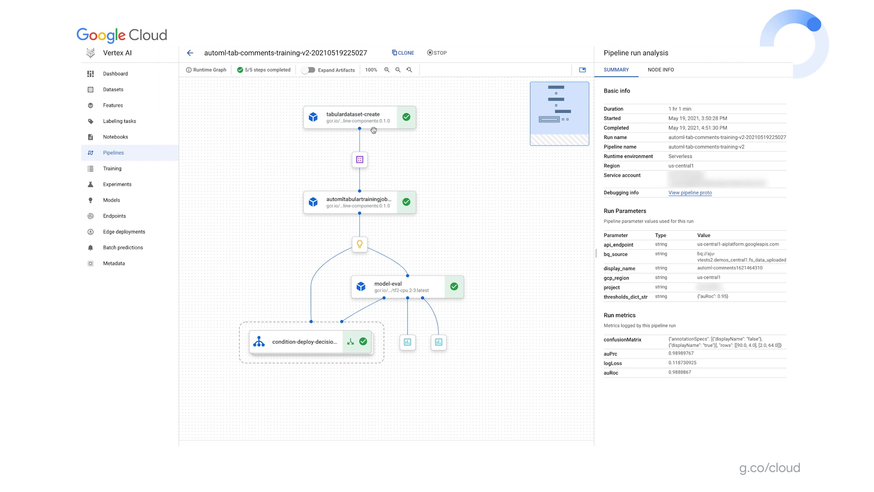
mouse_move(343, 123)
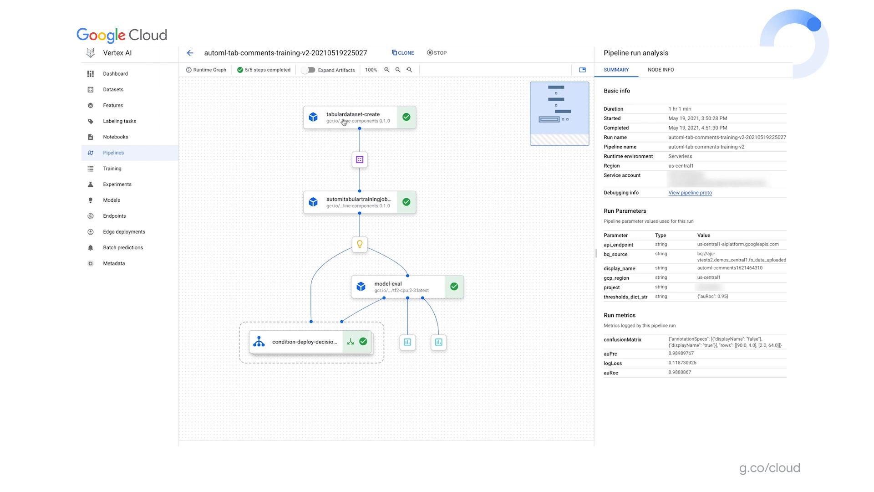
mouse_move(411, 209)
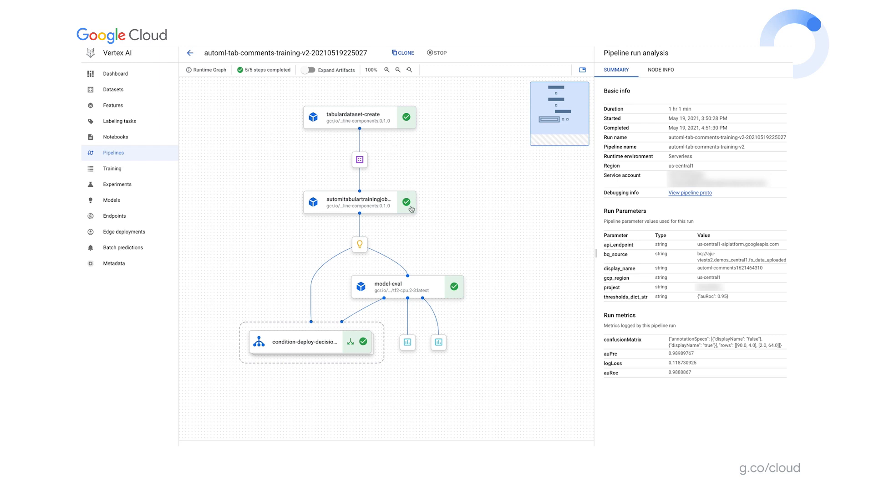
mouse_move(361, 210)
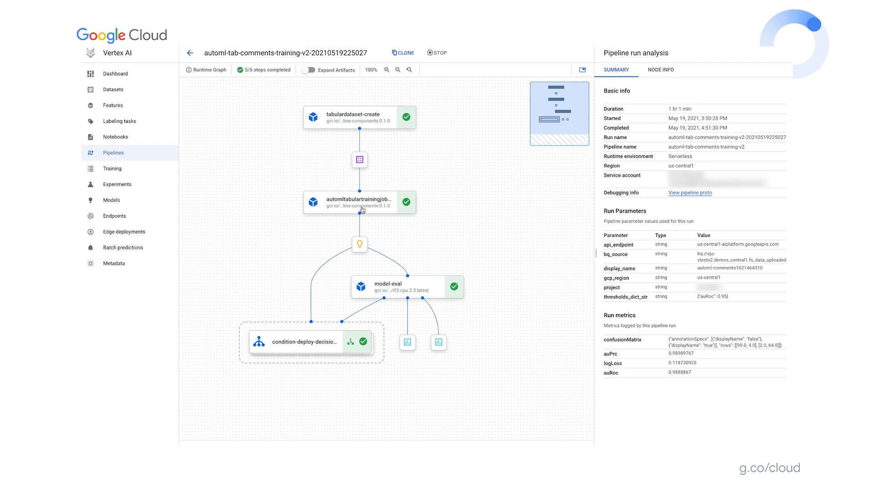
mouse_move(375, 211)
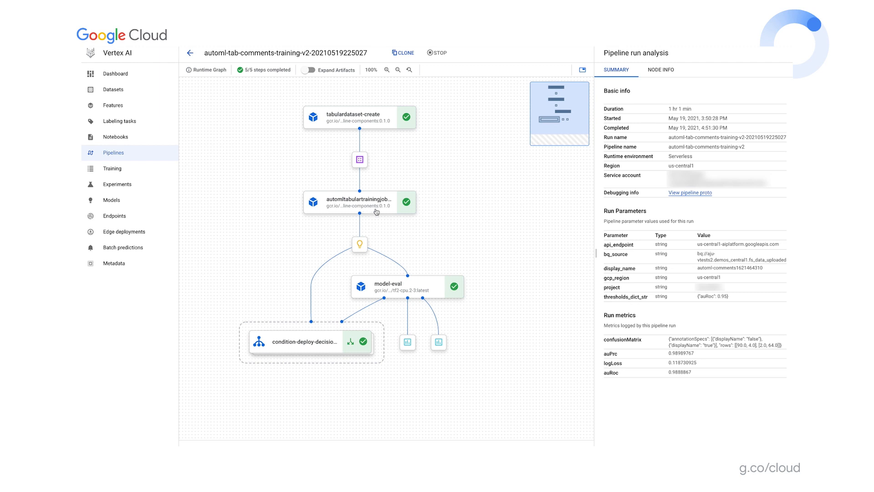
mouse_move(410, 292)
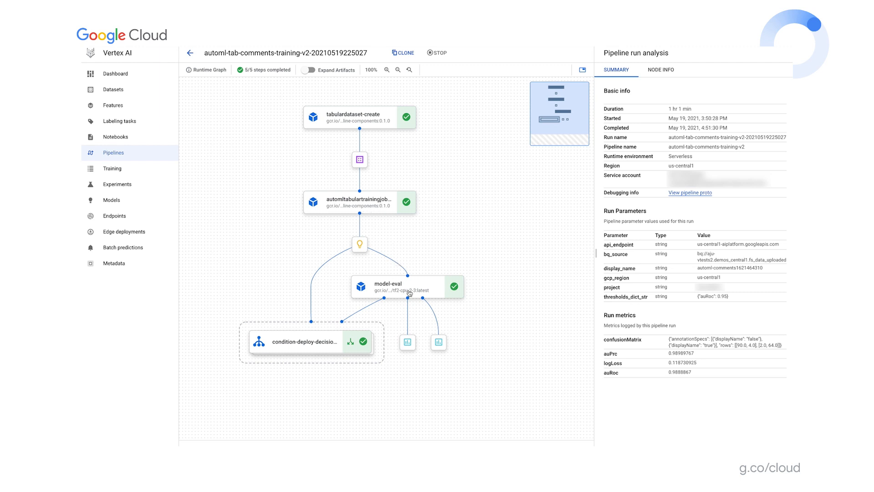
mouse_move(417, 294)
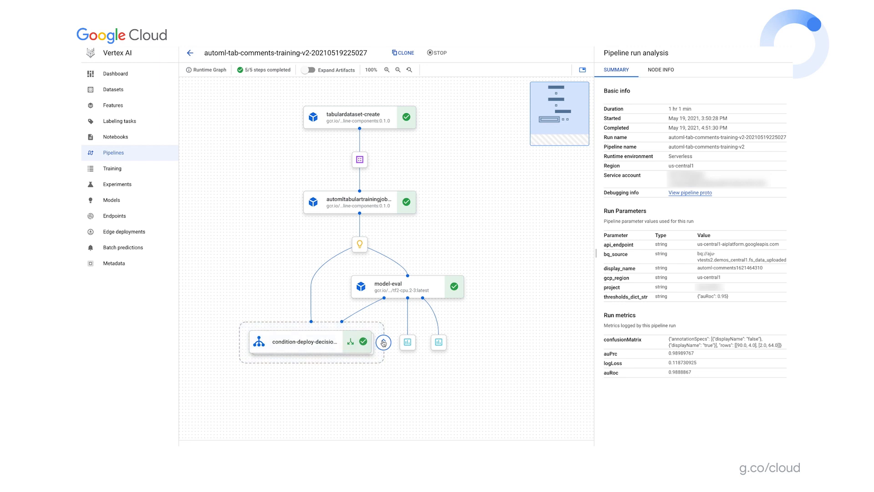
left_click(383, 343)
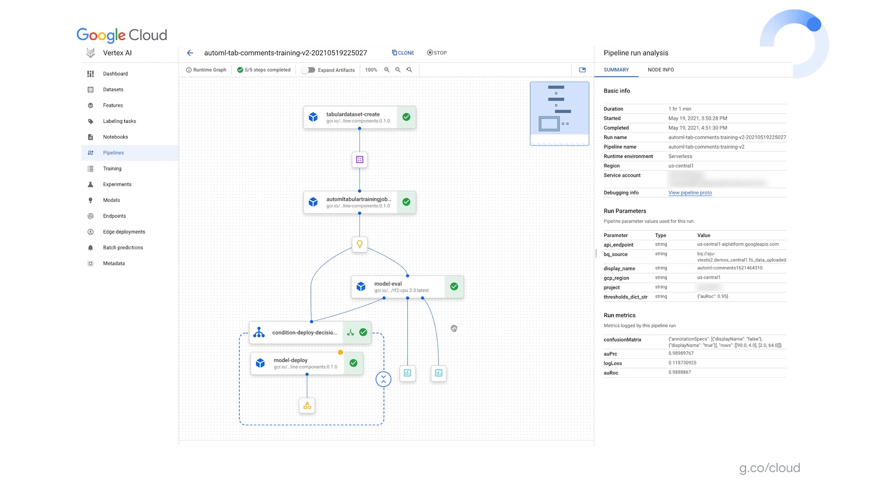
mouse_move(506, 315)
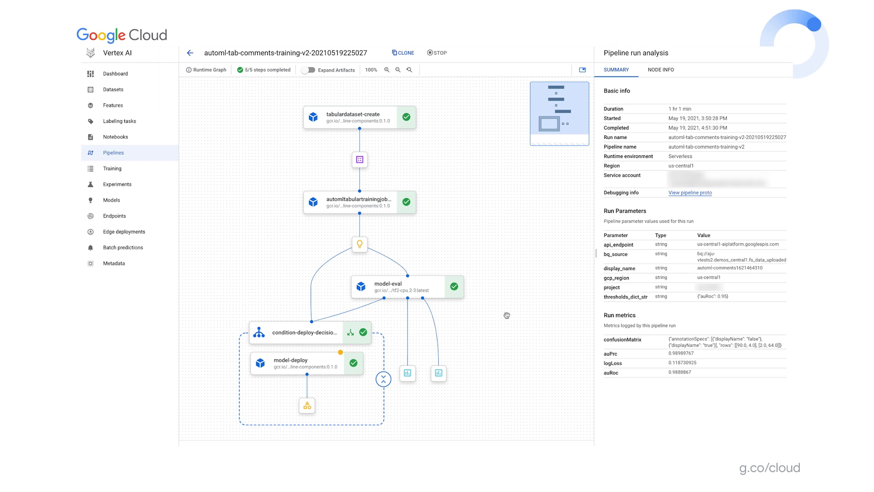
left_click(408, 373)
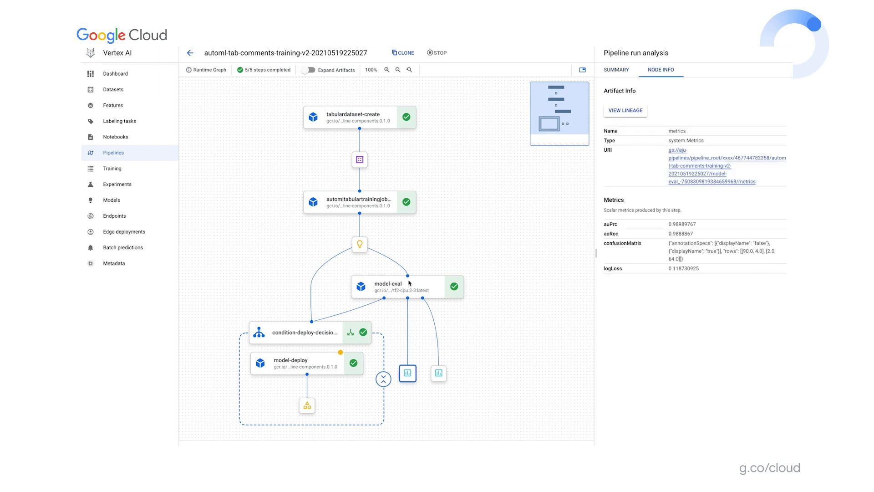
mouse_move(414, 287)
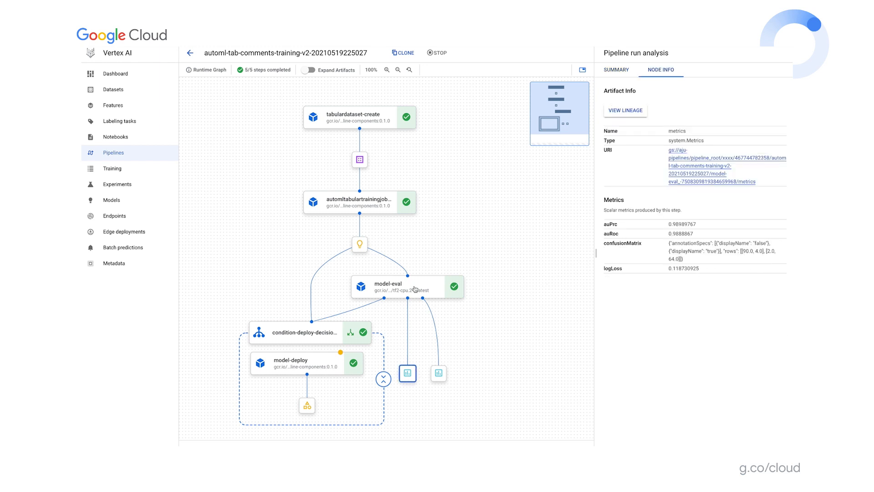
left_click(406, 286)
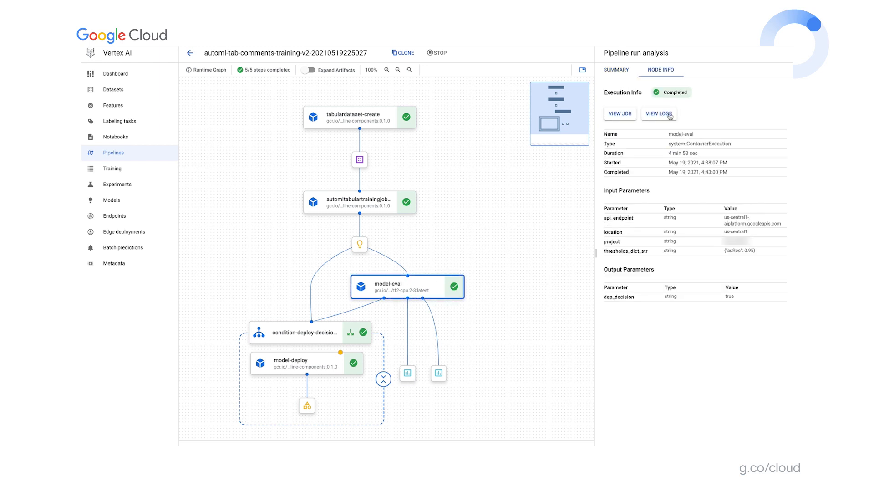
left_click(659, 113)
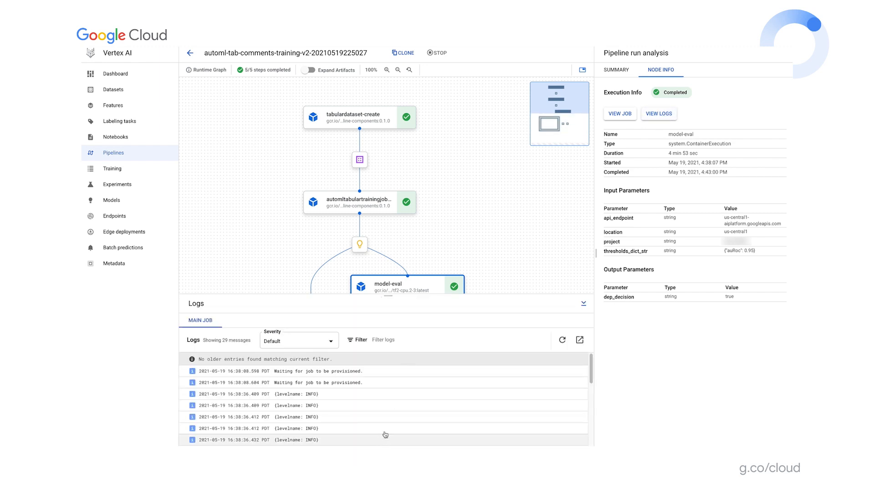
scroll("down", 3)
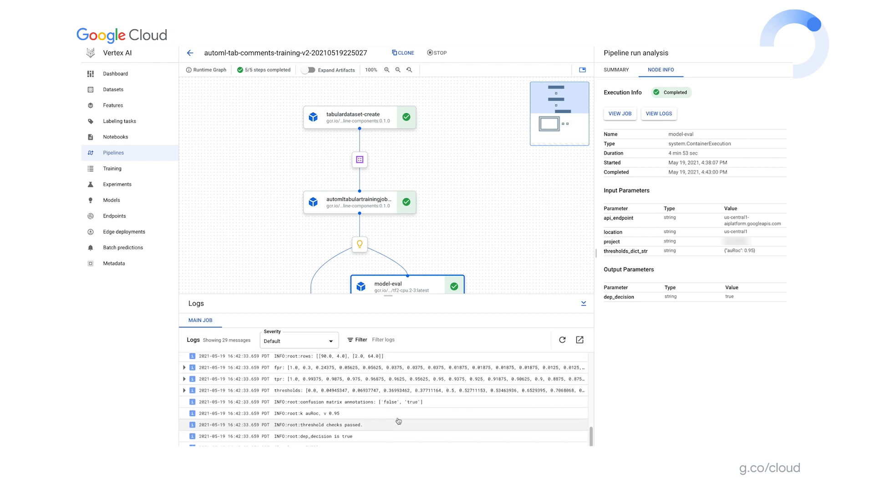
mouse_move(583, 304)
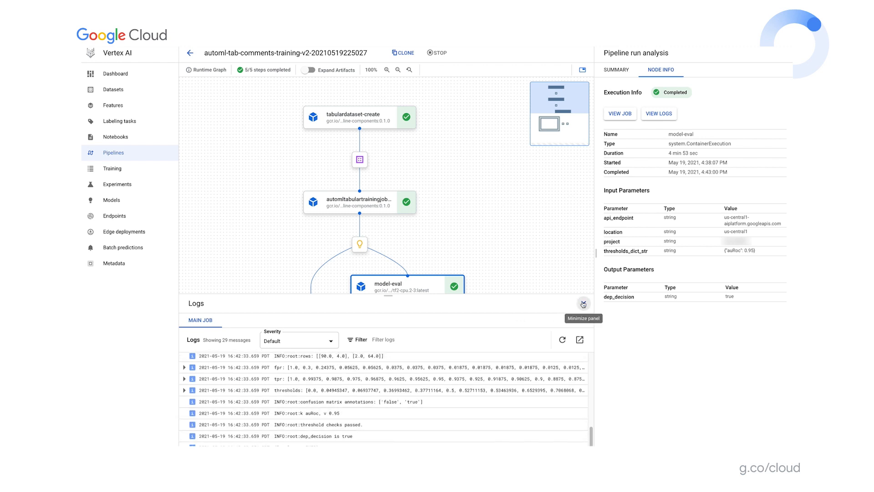
left_click(583, 303)
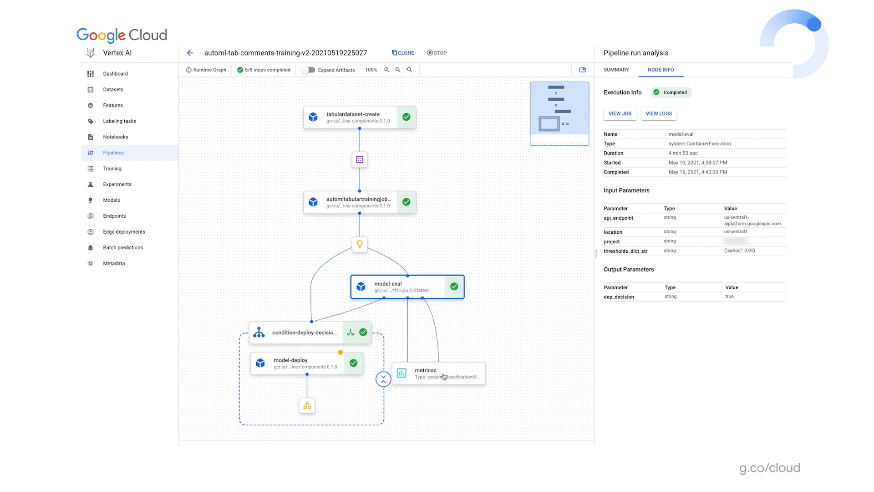
- View the metricsc confusion matrix and ROC curve, then the scalar metrics with auRoc 0.9888867 and logLoss 0.118730925
left_click(438, 374)
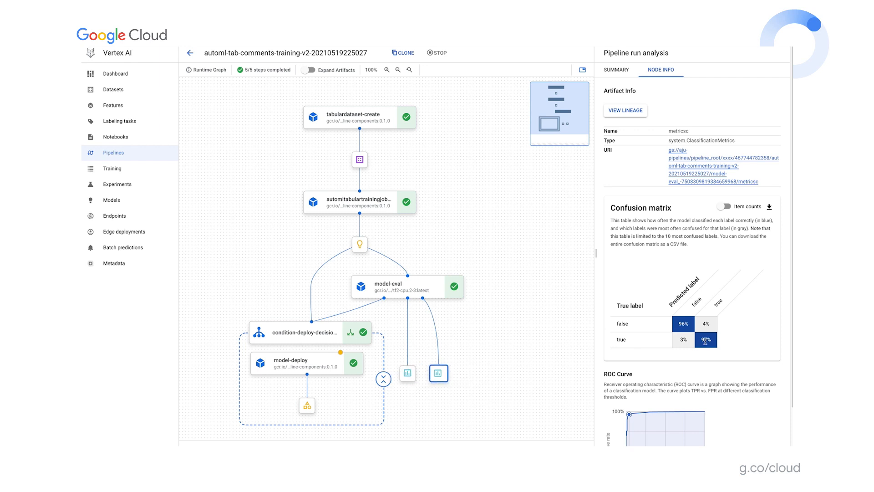
scroll("down", 3)
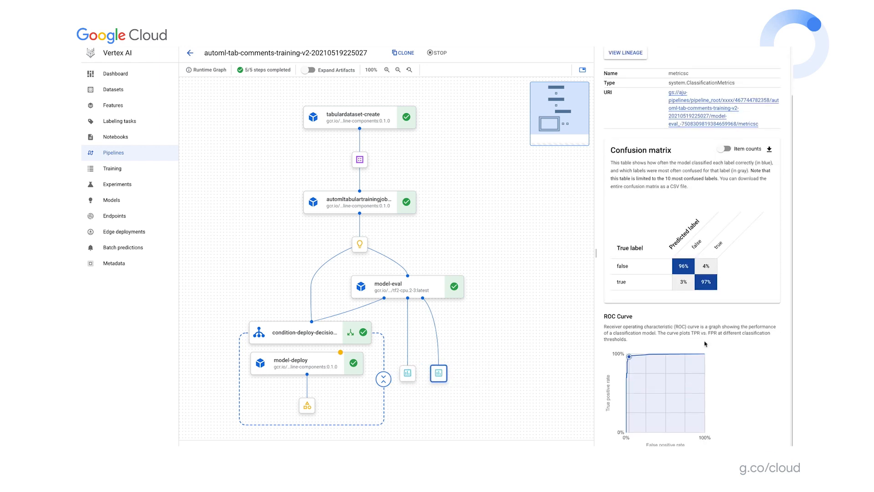
left_click(438, 373)
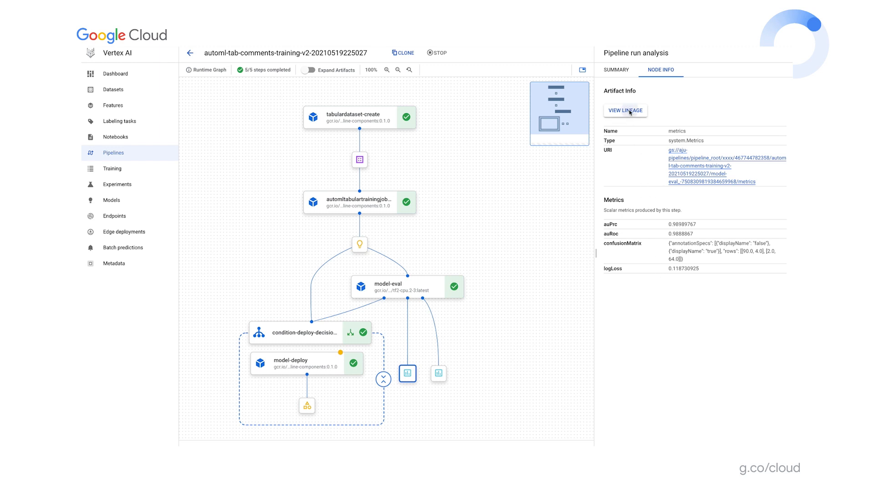
- View Lineage for the metrics artifact, tracing dataset to model to metrics
left_click(625, 110)
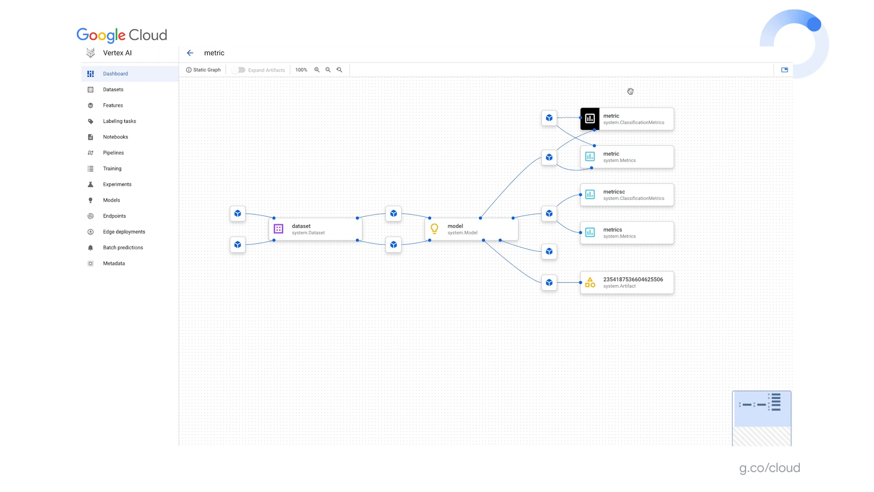
mouse_move(399, 306)
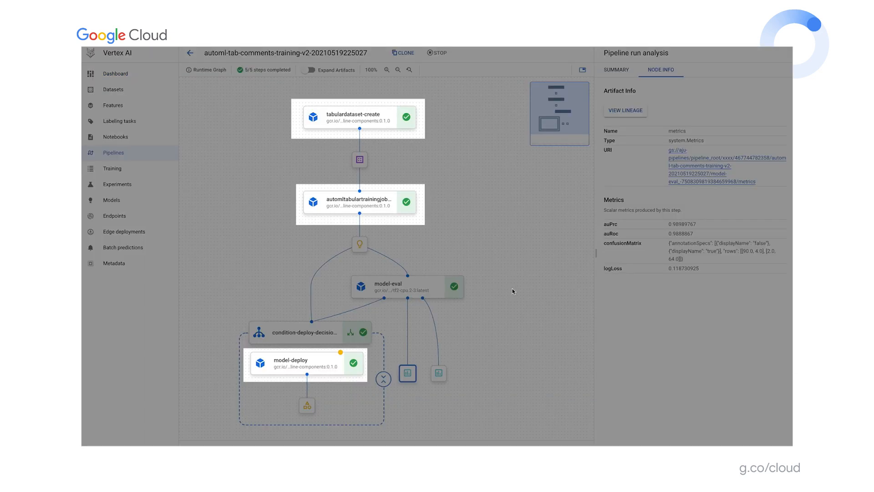
mouse_move(374, 123)
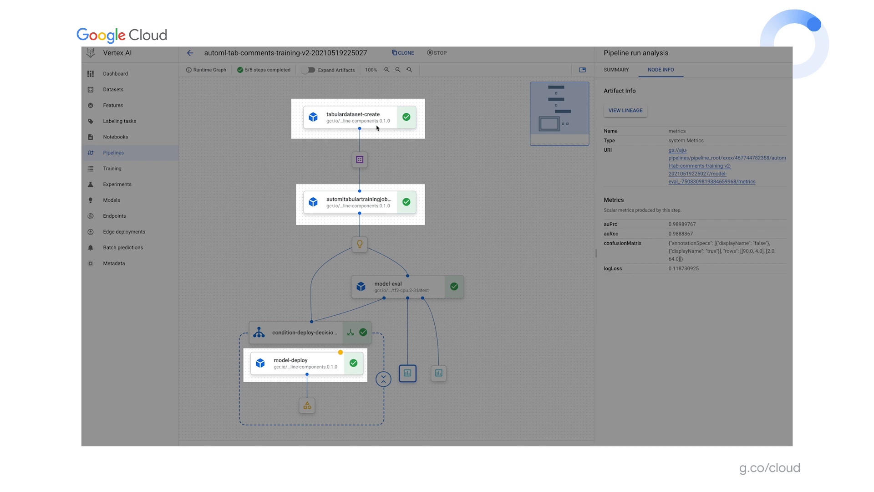
mouse_move(364, 206)
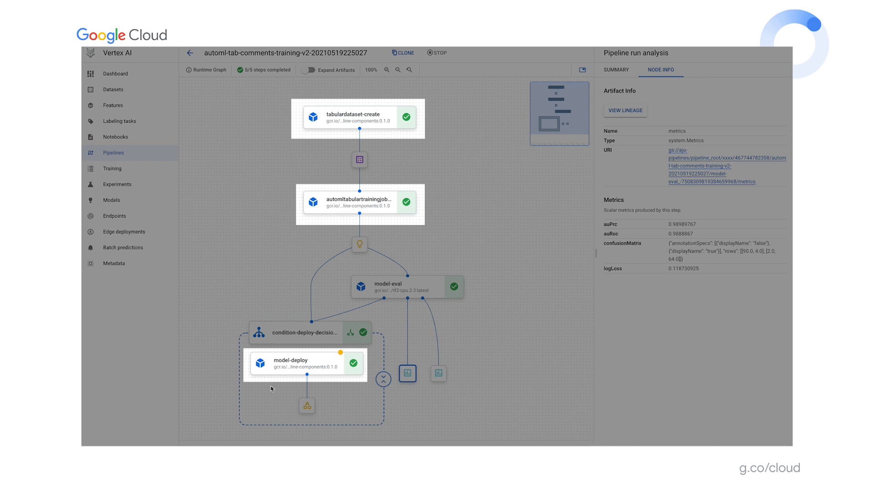
mouse_move(314, 366)
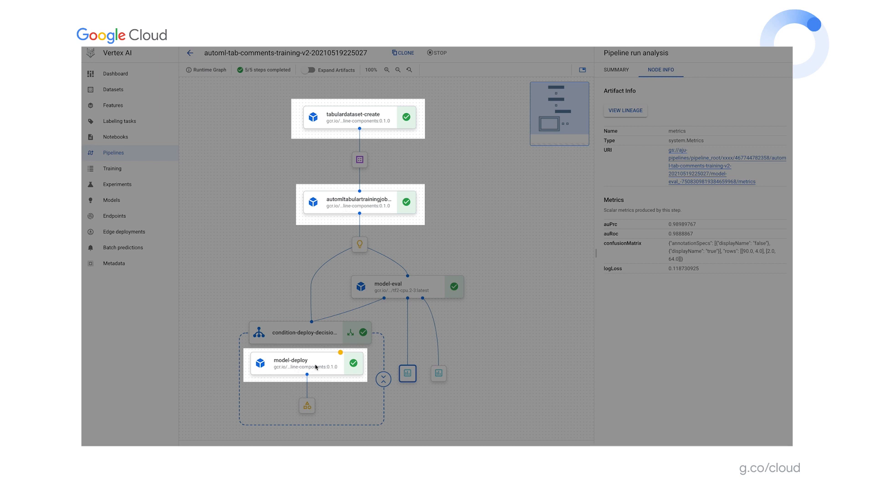
mouse_move(426, 282)
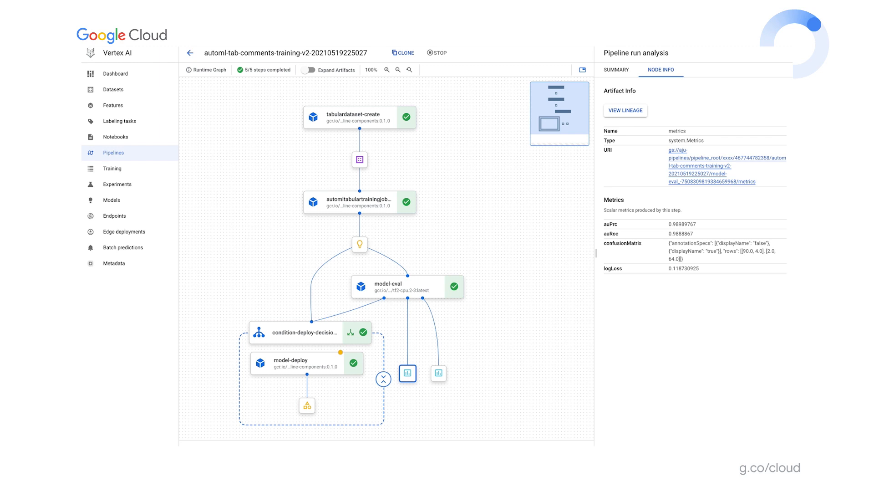
left_click(189, 51)
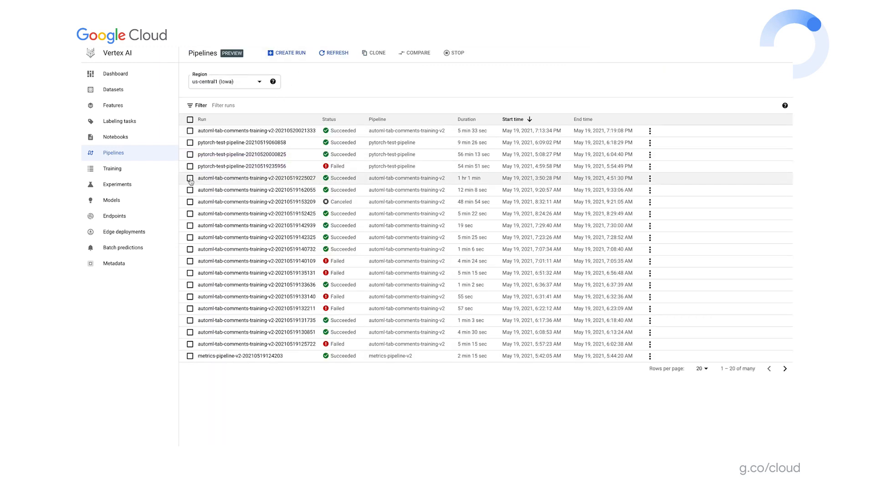
left_click(189, 178)
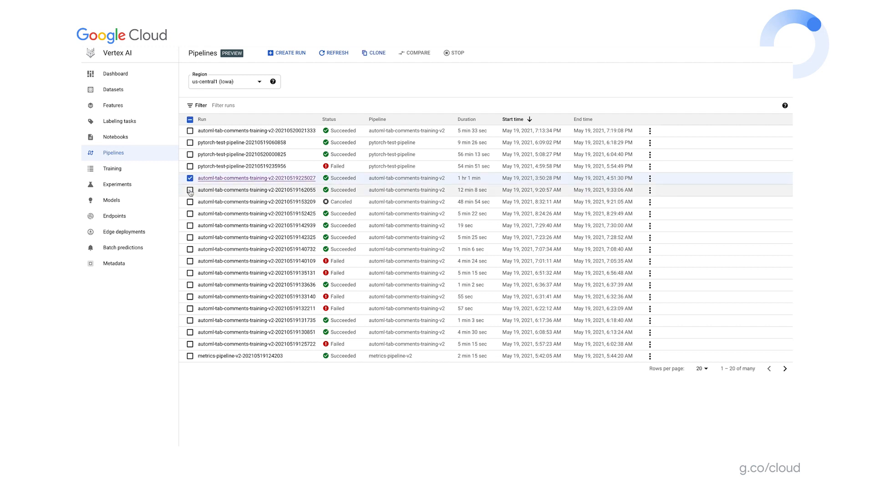
left_click(189, 189)
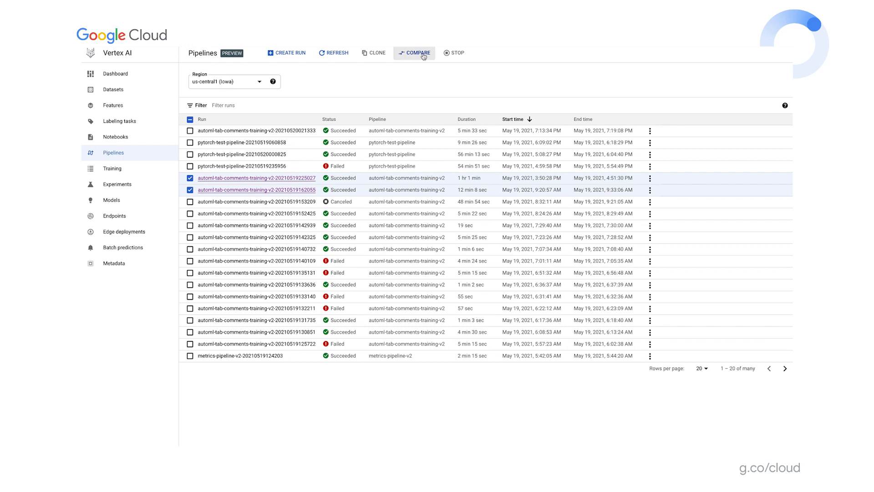
left_click(417, 53)
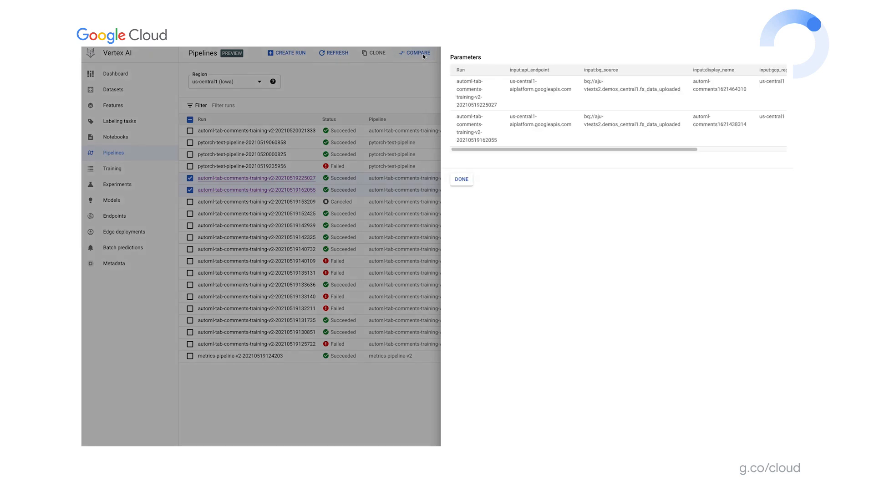
mouse_move(597, 280)
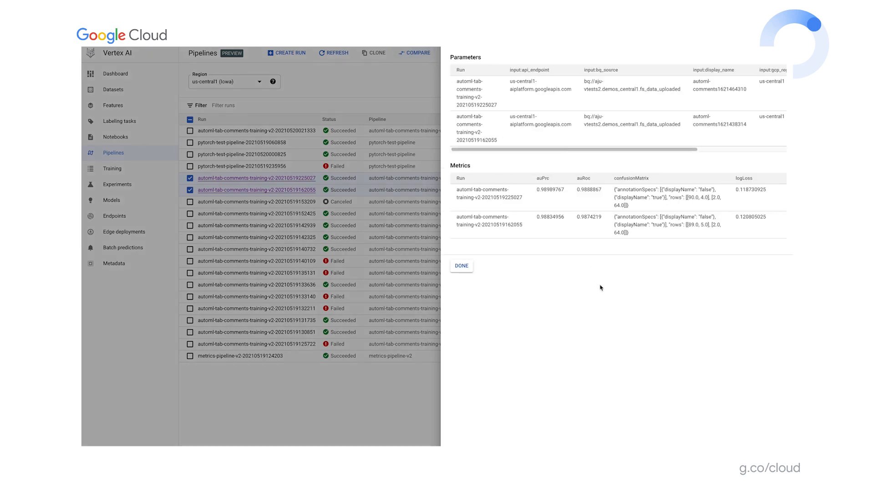
mouse_move(606, 287)
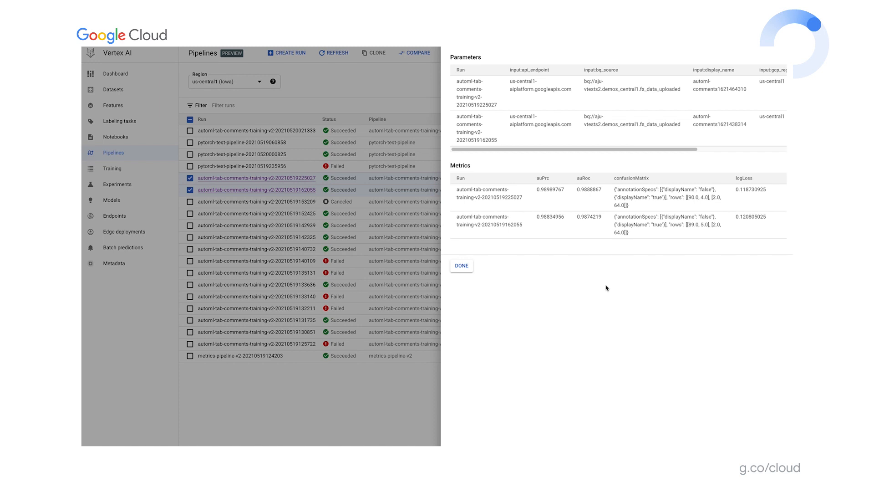
mouse_move(602, 268)
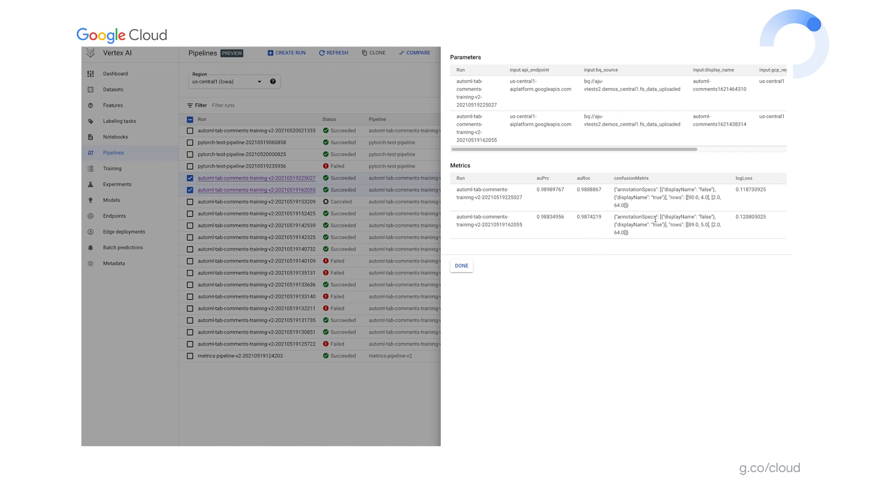
mouse_move(692, 241)
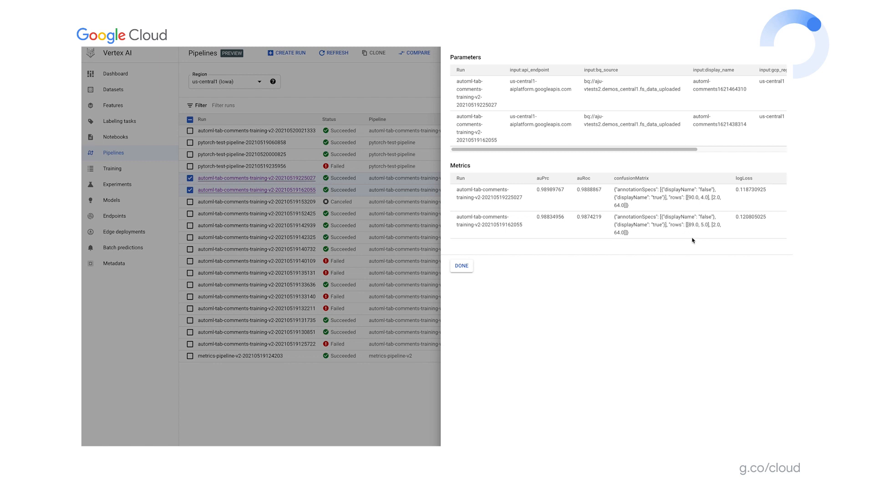
mouse_move(551, 257)
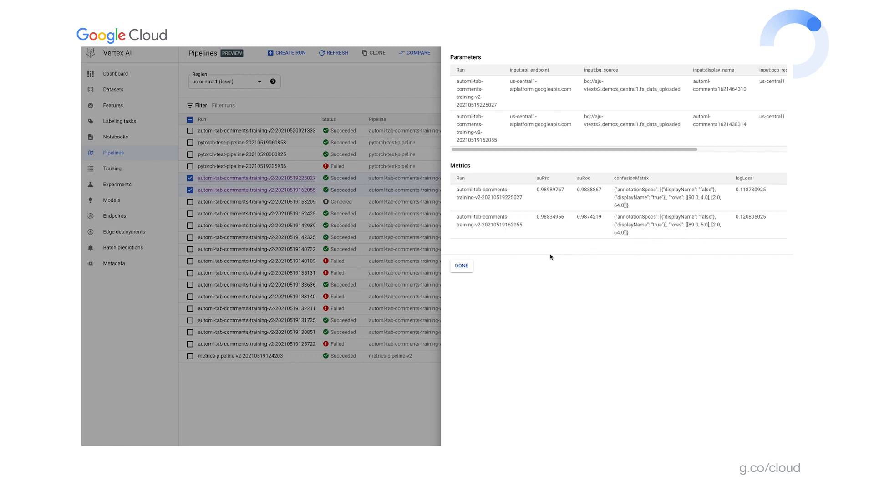
mouse_move(572, 253)
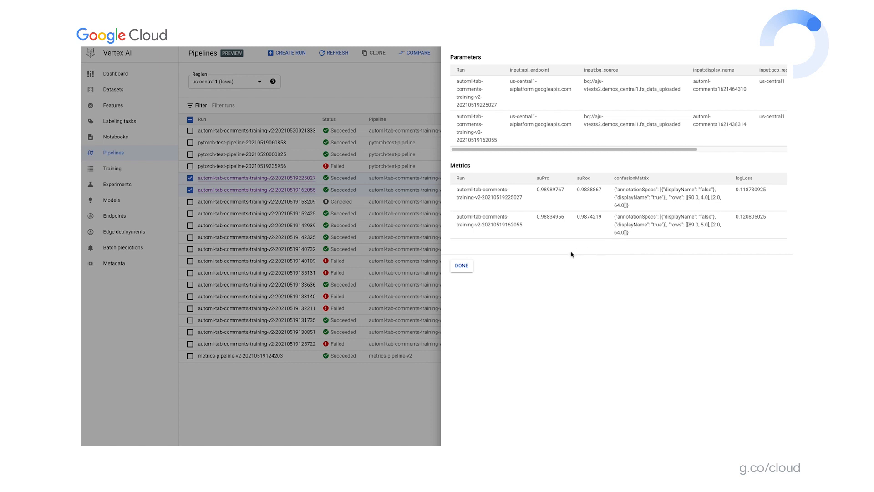
mouse_move(566, 255)
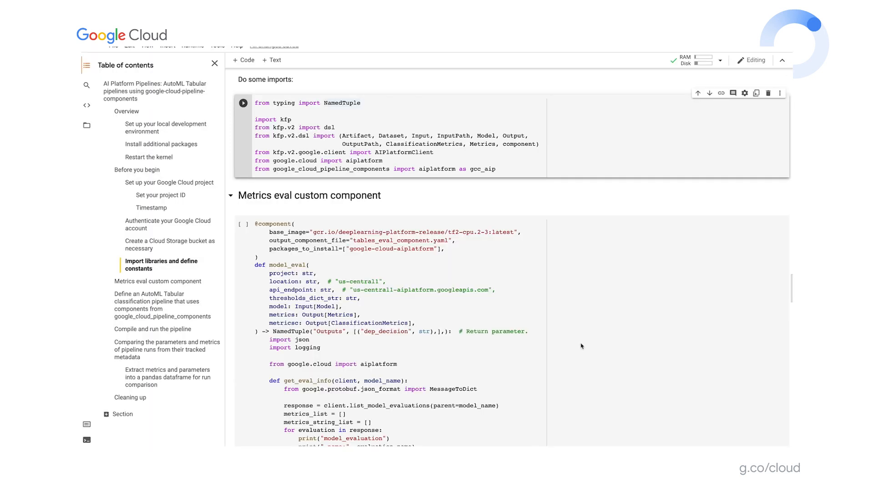
mouse_move(440, 169)
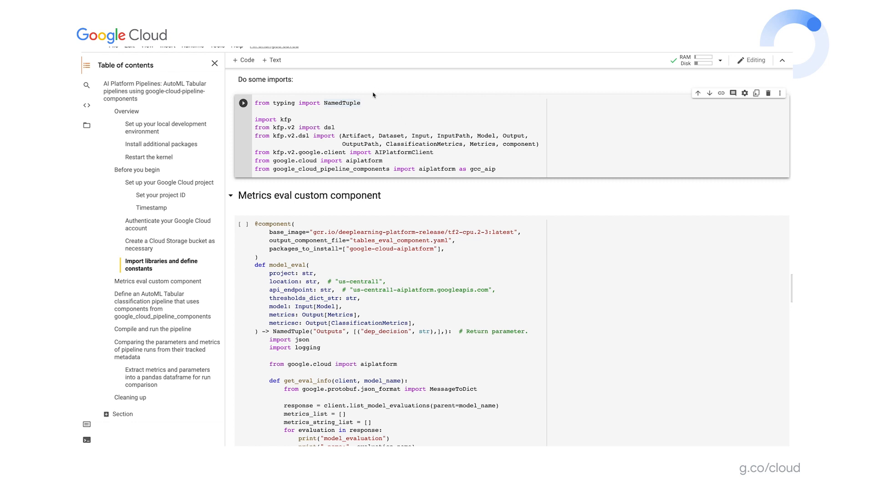
mouse_move(375, 114)
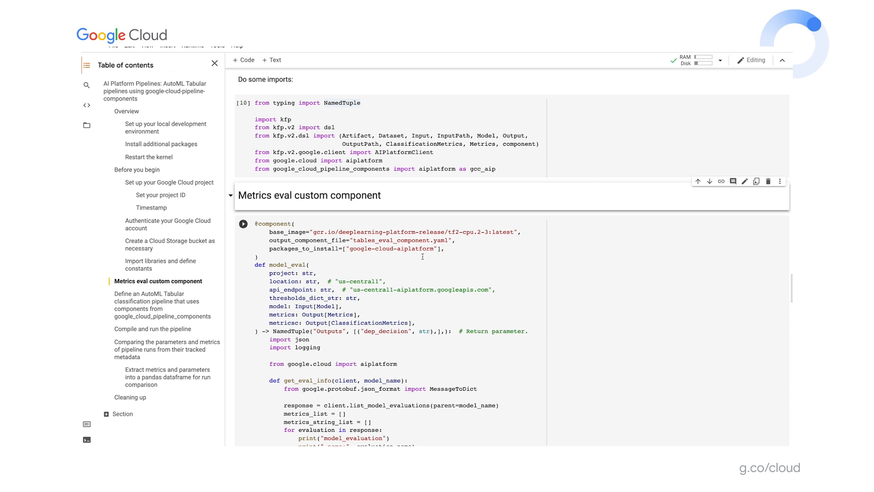
- Review and run the model_eval component cell, then show the Files pane listing tables_eval_component.yaml
scroll("down", 3)
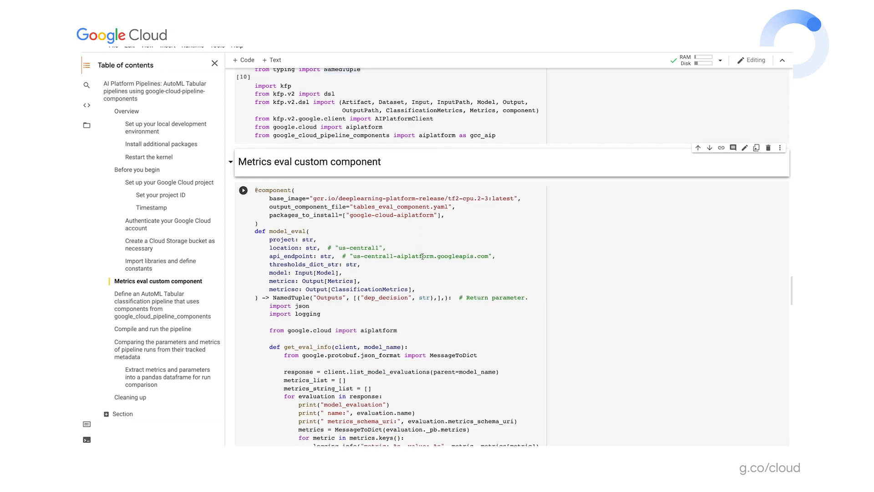
scroll("down", 3)
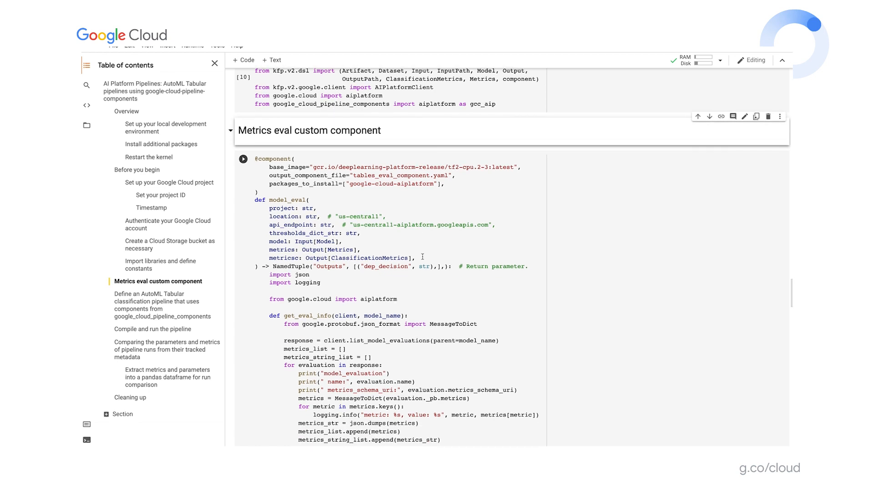
scroll("down", 3)
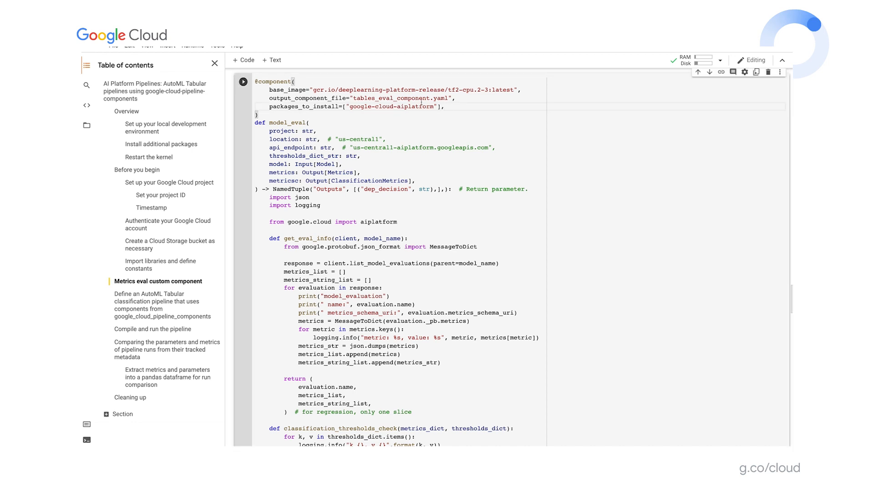
left_click_drag(271, 89, 444, 106)
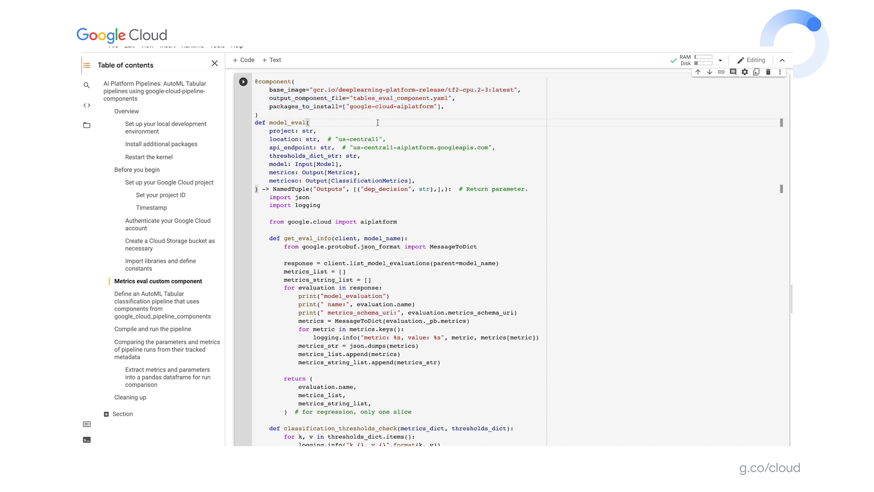
mouse_move(437, 120)
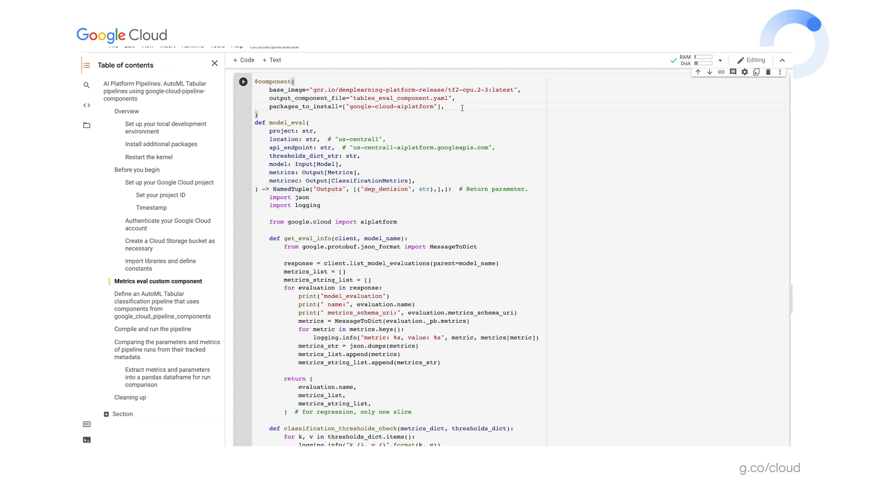
scroll("down", 3)
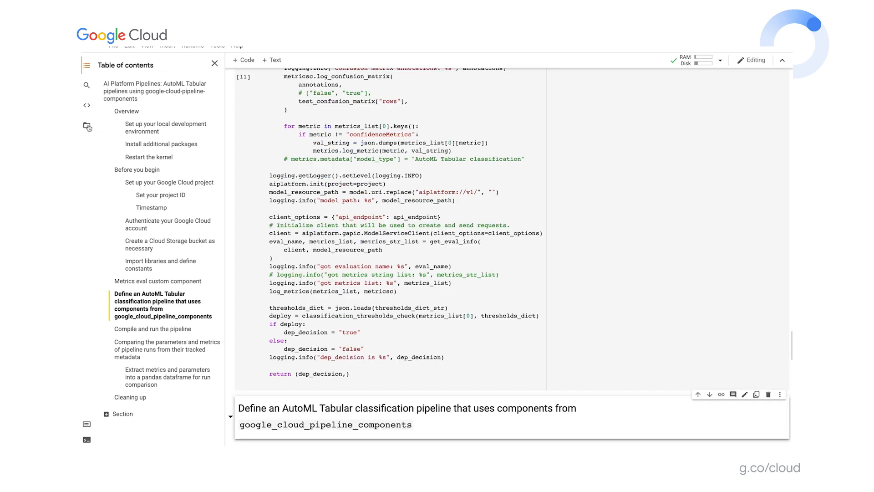
left_click(88, 126)
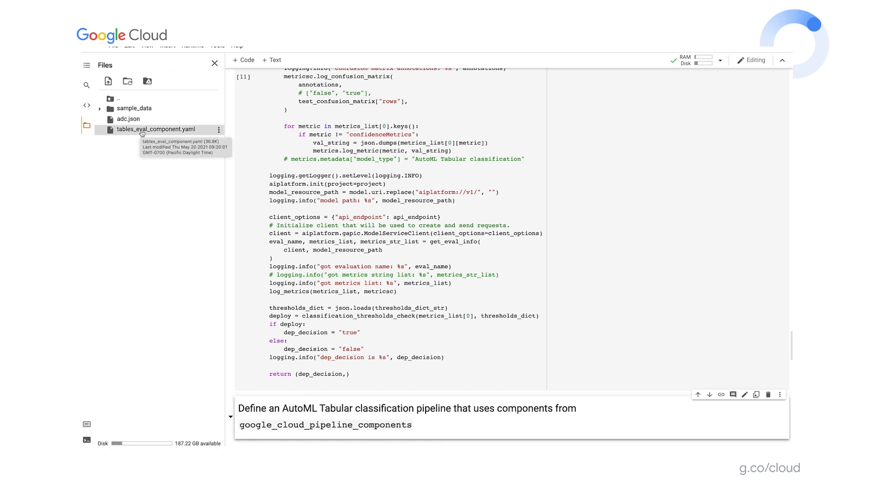
scroll("down", 3)
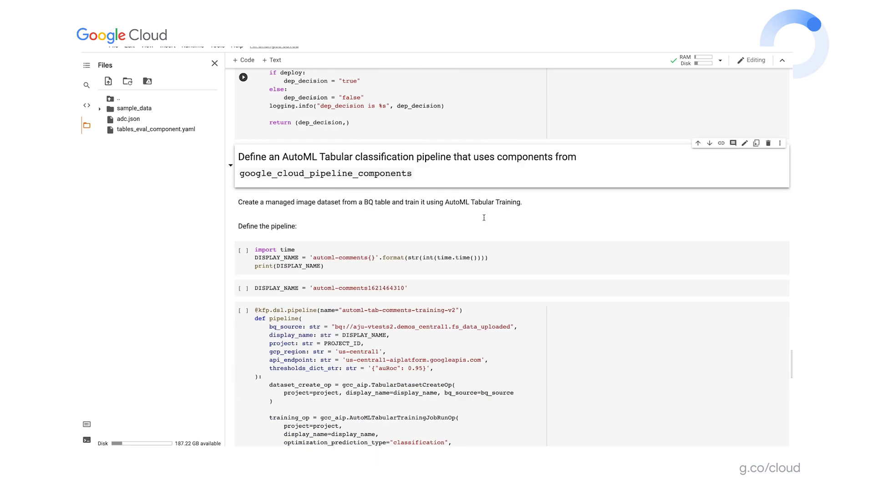
scroll("down", 3)
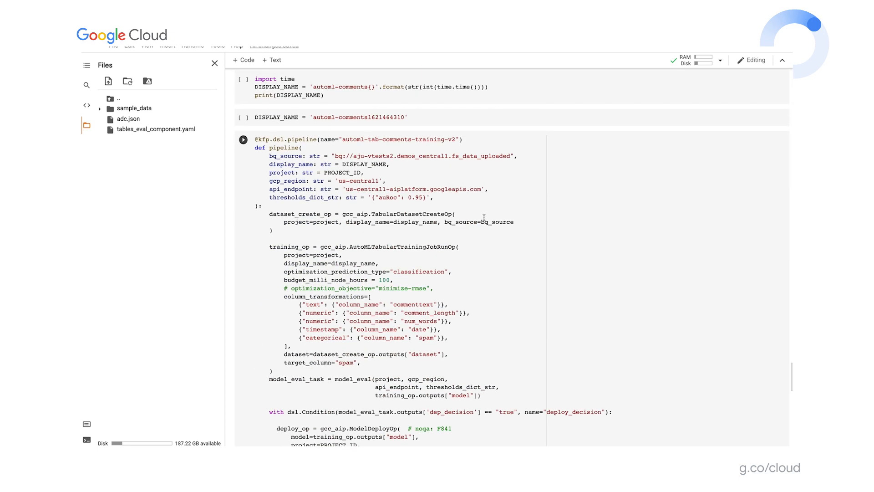
scroll("down", 3)
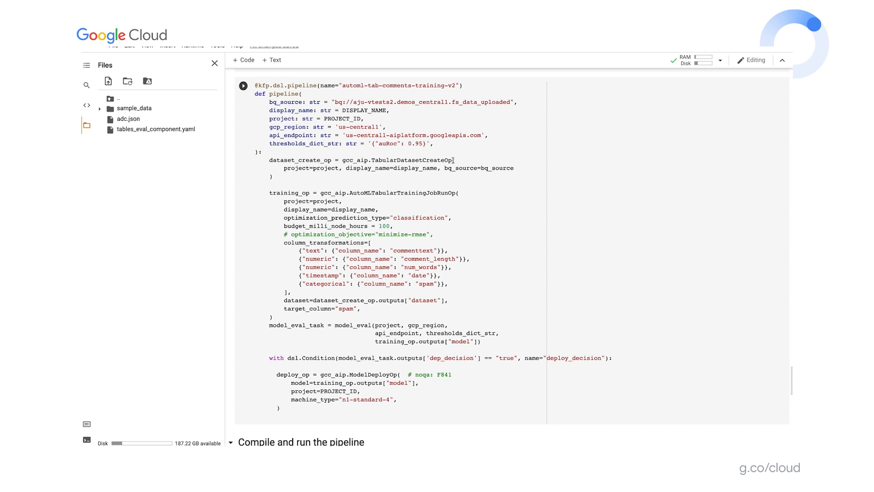
double_click(397, 160)
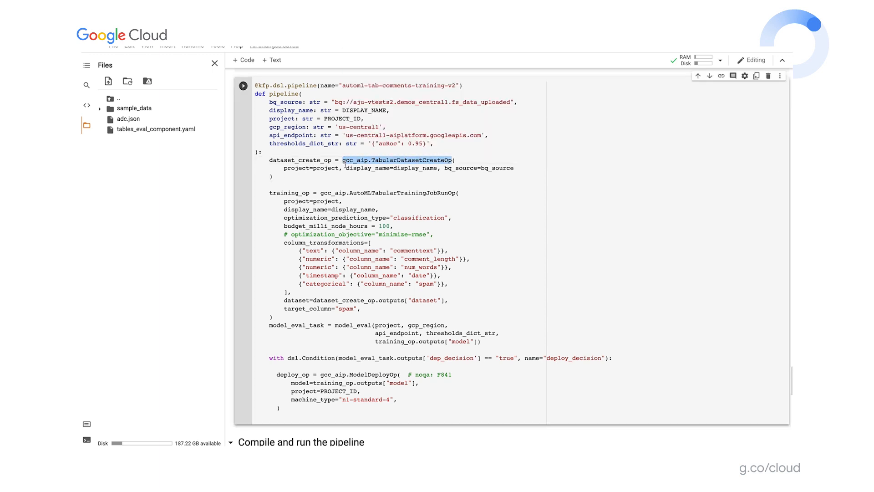
double_click(347, 193)
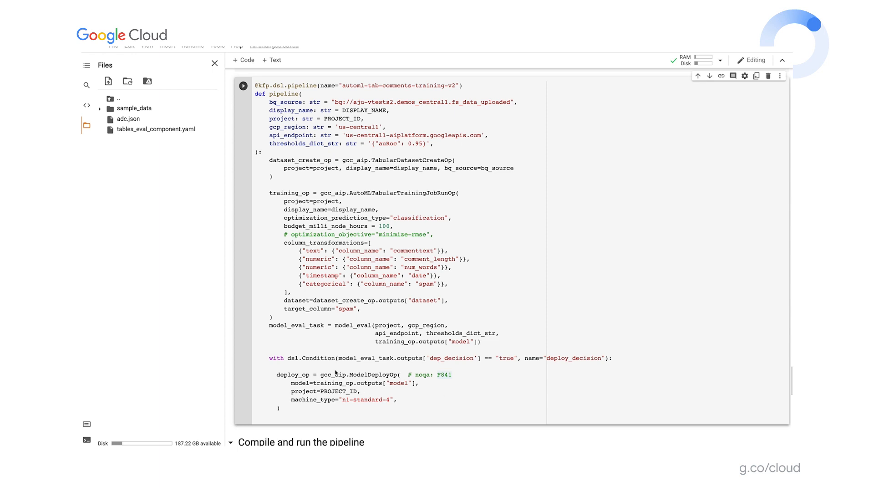
double_click(364, 375)
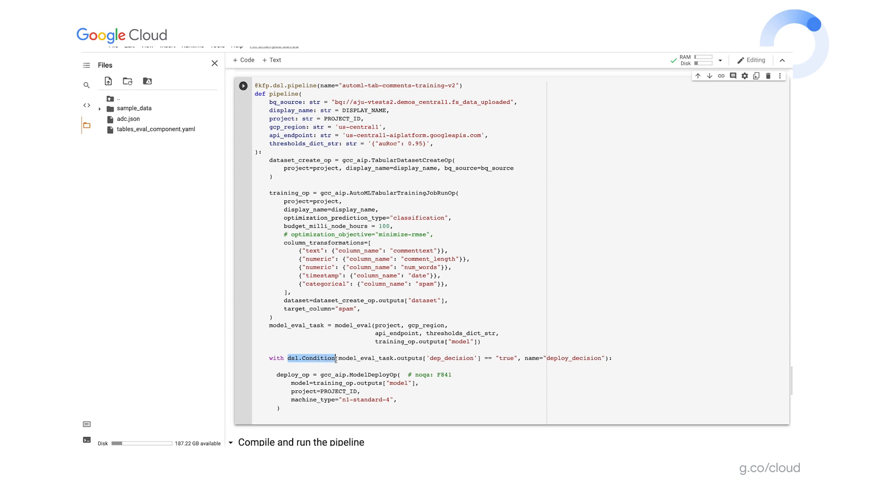
double_click(351, 325)
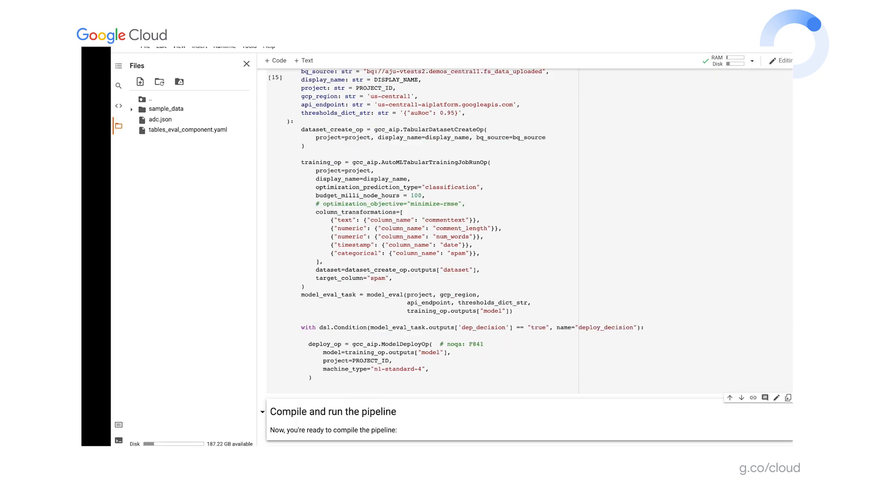
- Compile to tab_classif_pipeline.json, create the AIPlatformClient, submit the run and follow its job link
scroll("down", 3)
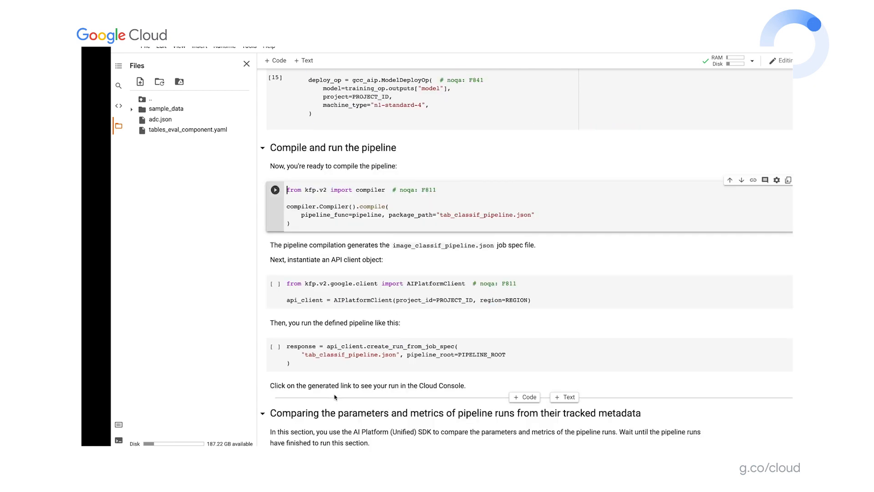
left_click(275, 189)
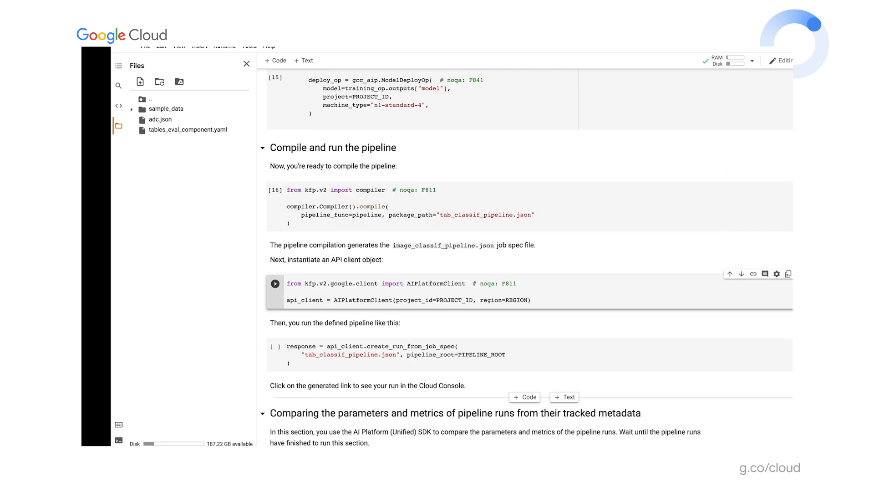
left_click(274, 284)
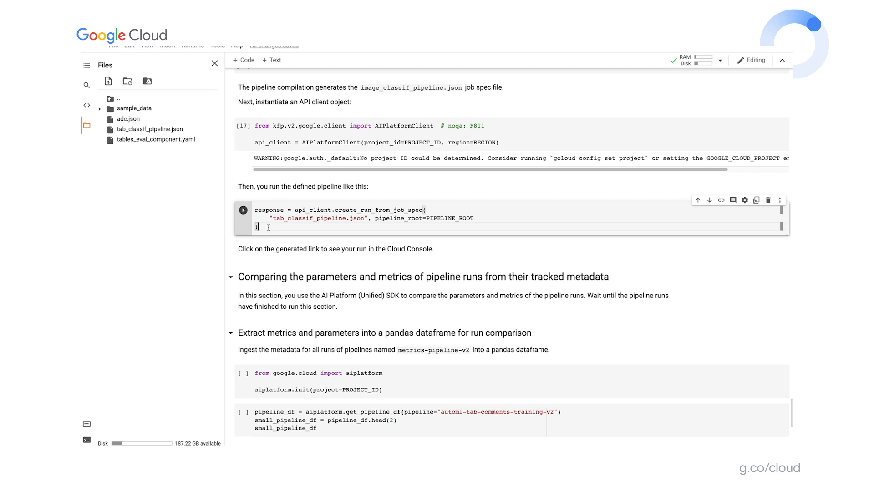
left_click(243, 221)
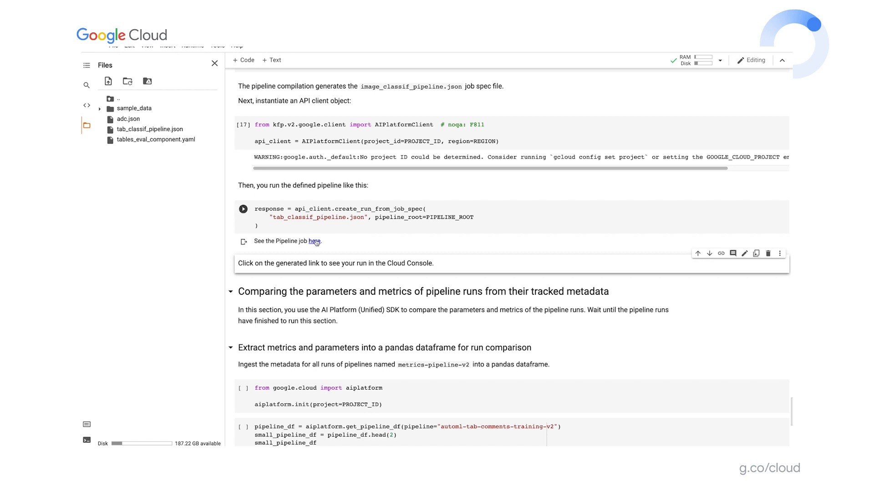
left_click(314, 241)
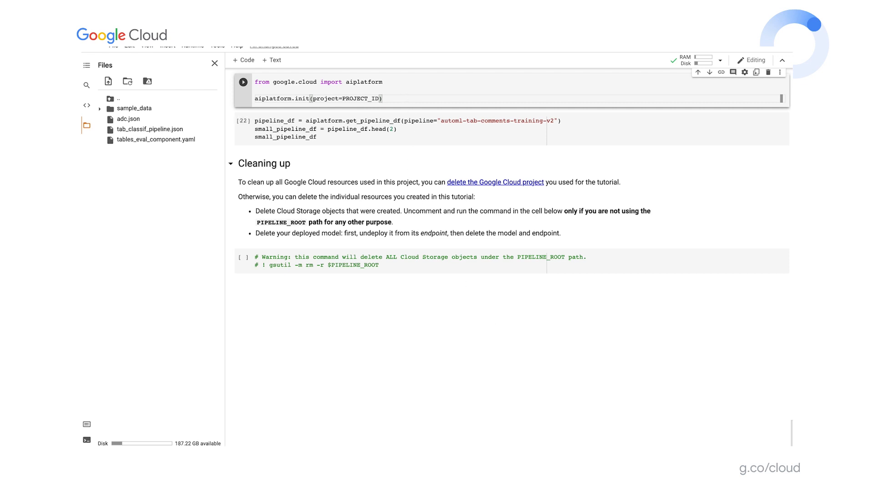
- Run aiplatform.init for the project and load the pipeline runs into a dataframe via get_pipeline_df
left_click(340, 130)
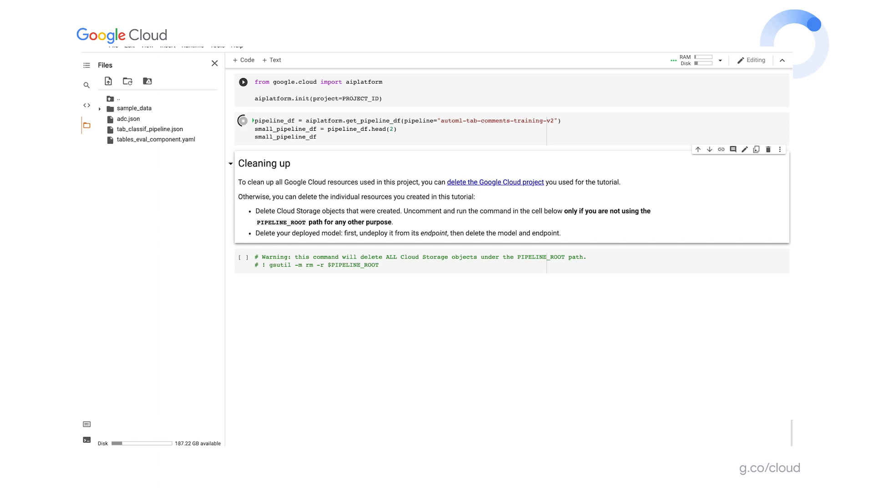
left_click(244, 120)
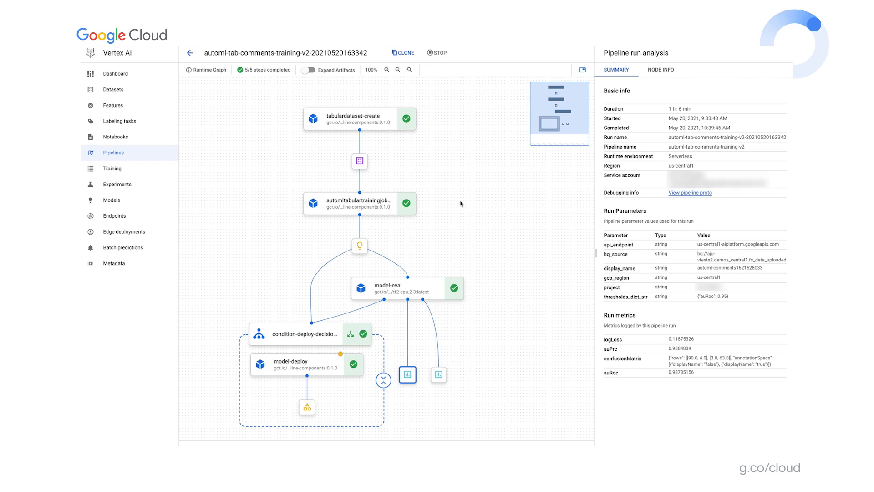
mouse_move(528, 322)
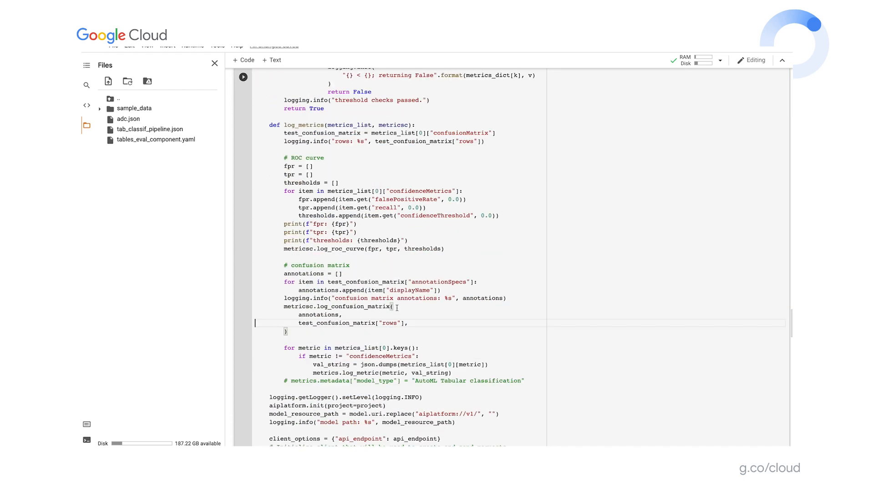
- Uncomment the metrics.metadata["model_type"] line and move down through the redefine, compile and submit cells
scroll("down", 3)
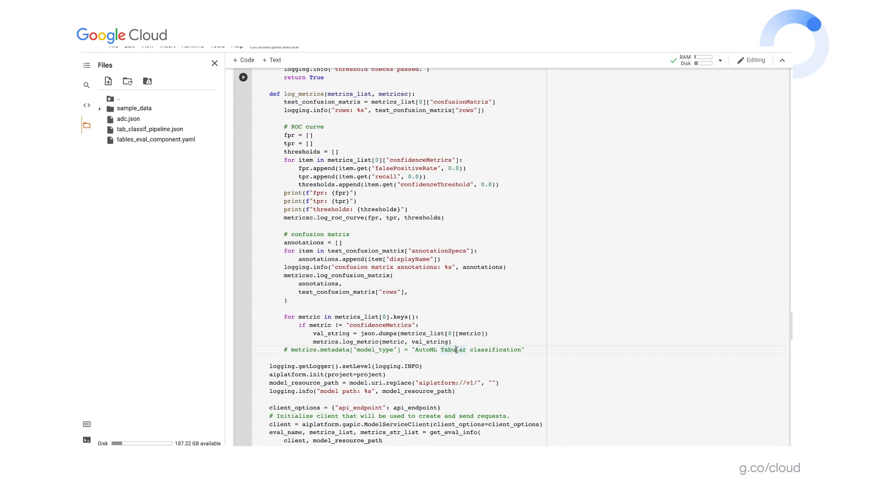
left_click(289, 350)
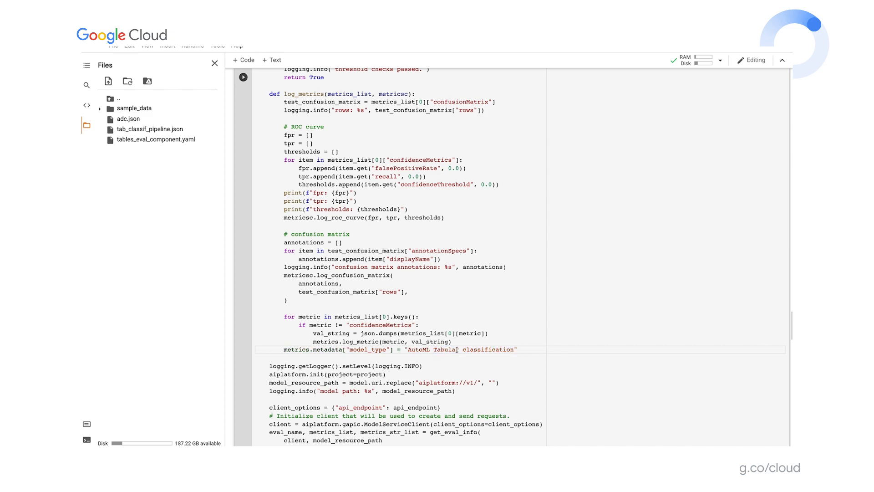
scroll("down", 3)
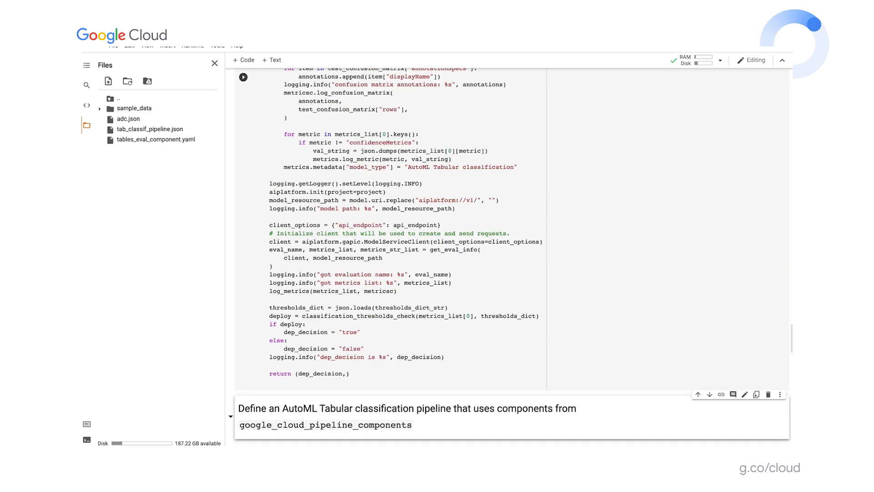
scroll("down", 3)
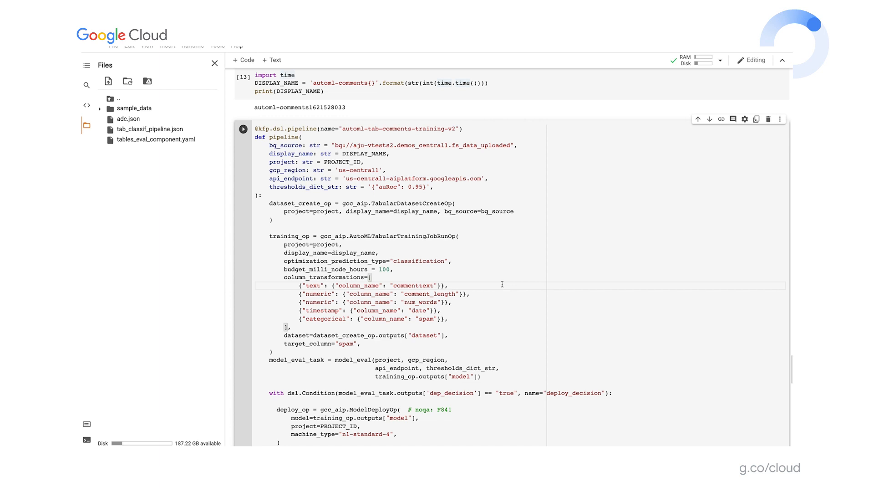
scroll("down", 3)
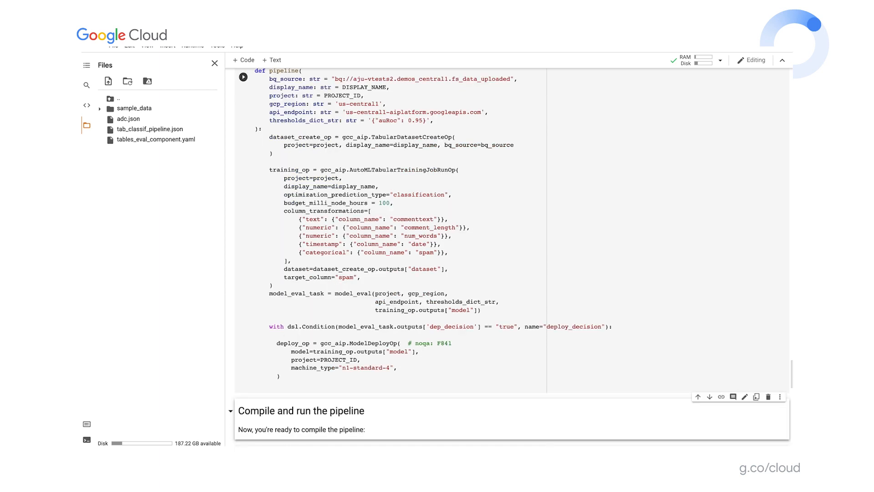
scroll("down", 3)
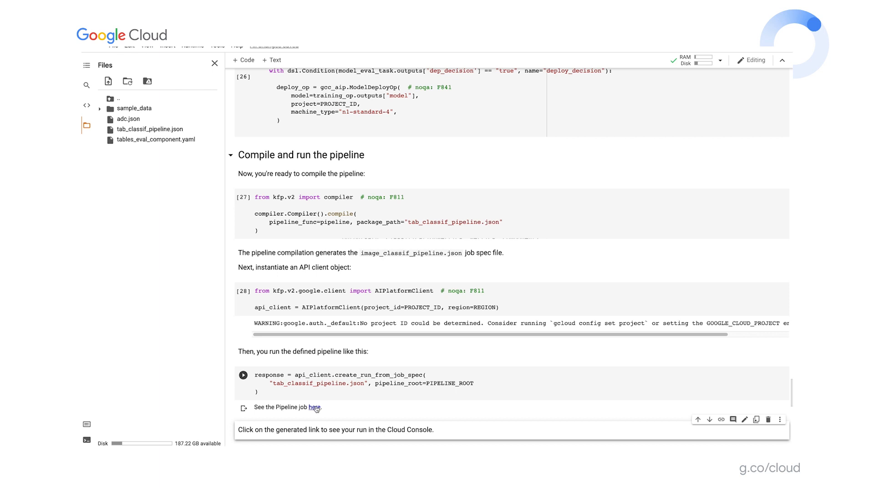
- Follow the notebook link to the new run, showing cached dataset and training steps with model-eval executing
left_click(315, 407)
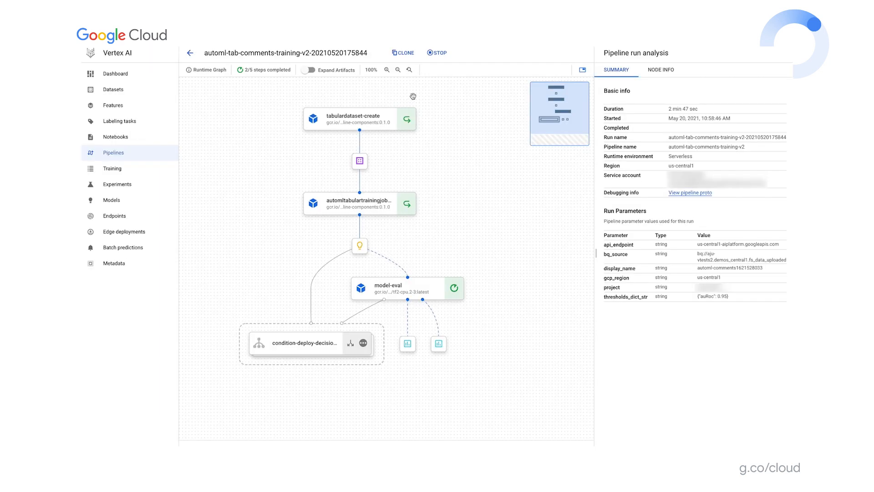
mouse_move(393, 179)
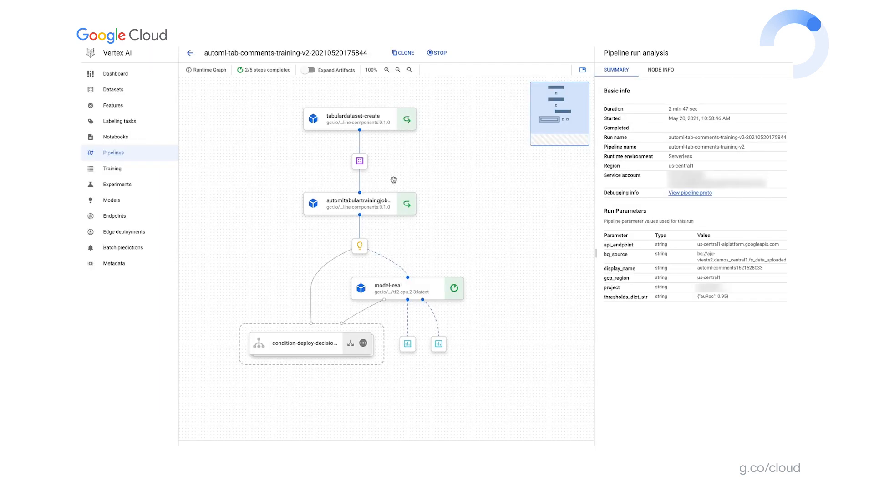
mouse_move(473, 309)
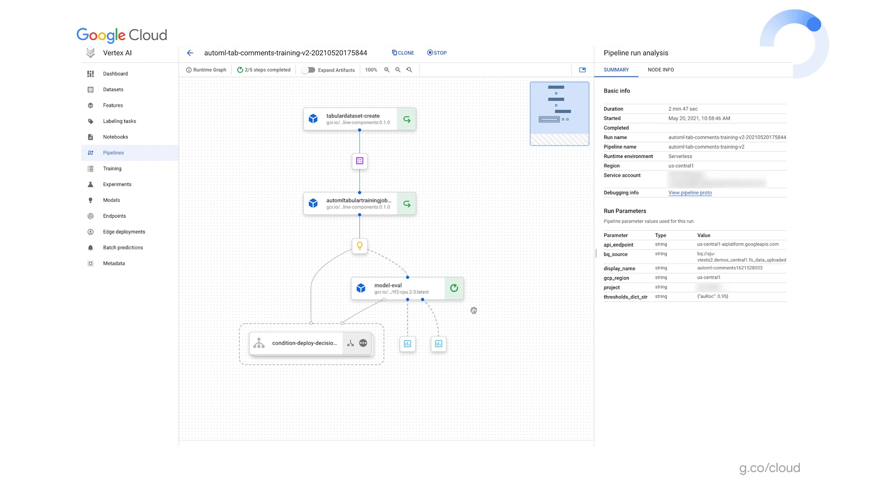
mouse_move(472, 308)
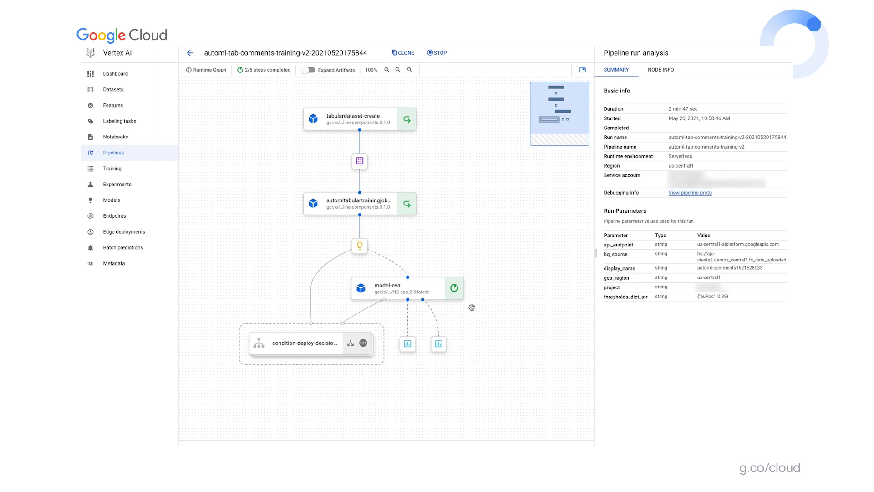